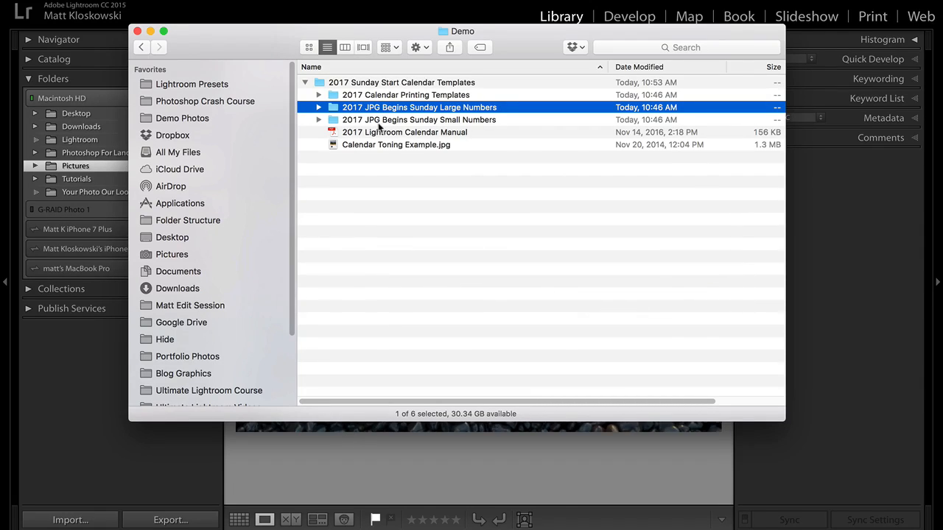
In Finder, inspect the calendar manual PDF, printing templates folder and large-number monthly JPGs.
click(404, 132)
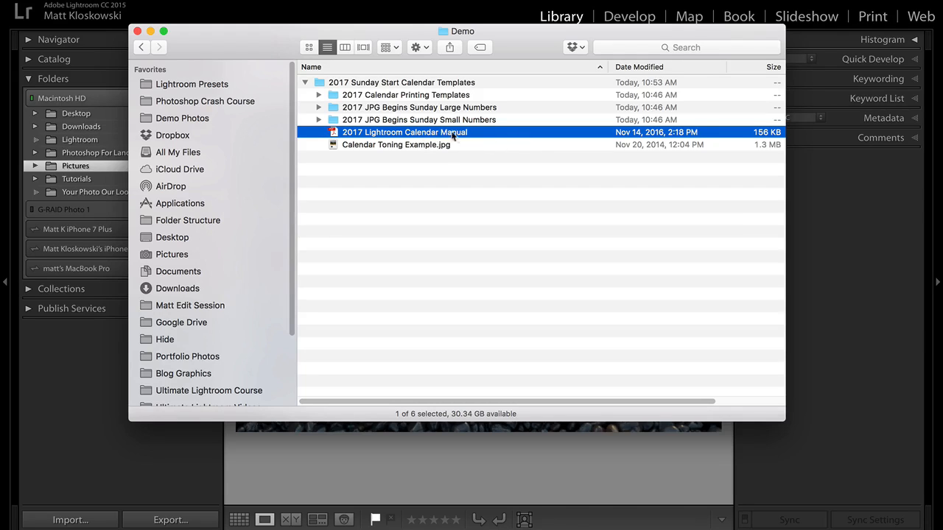
mouse_move(475, 137)
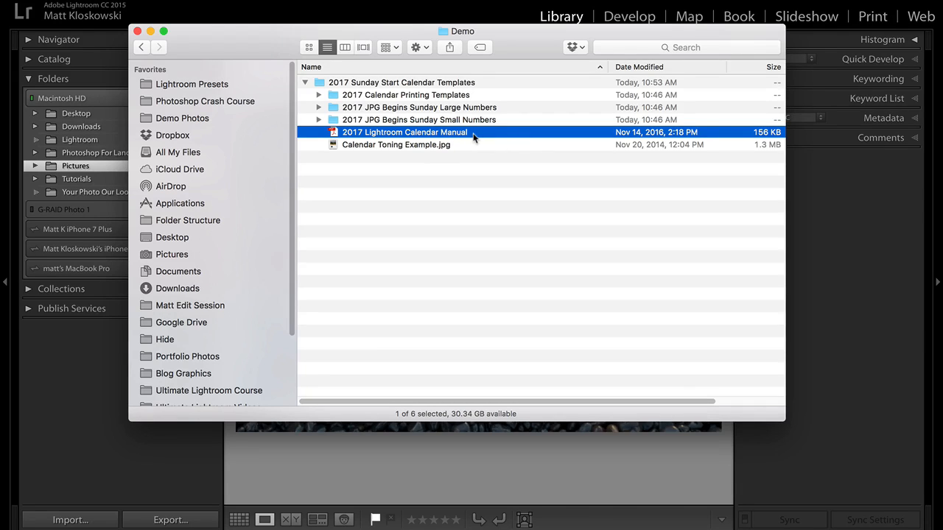
mouse_move(370, 98)
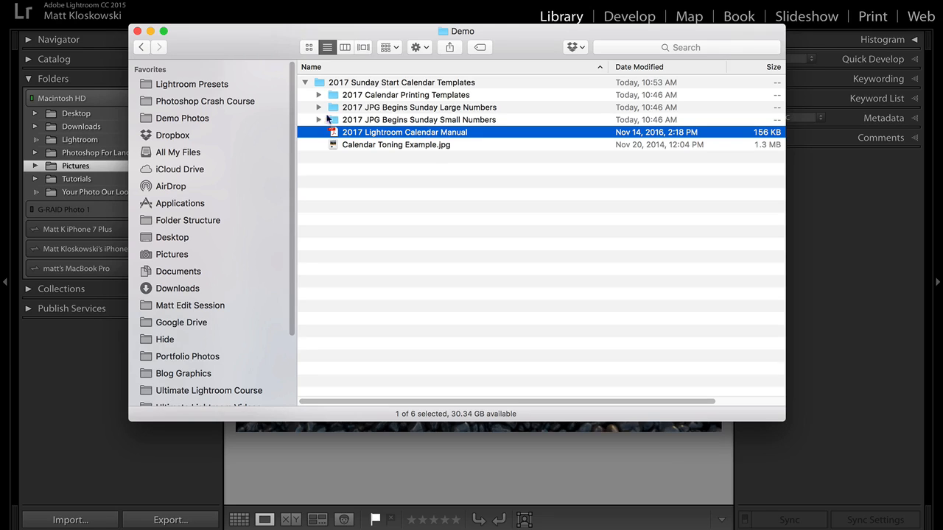
click(408, 94)
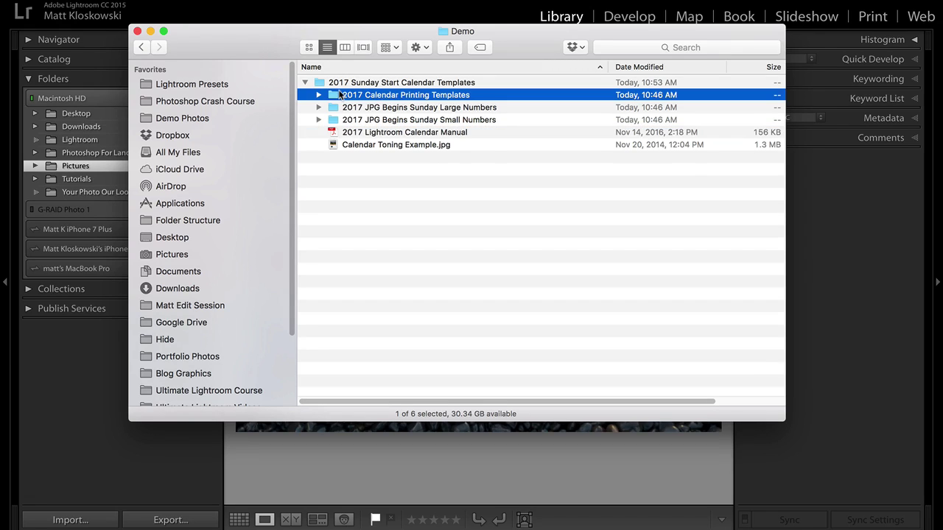
mouse_move(432, 96)
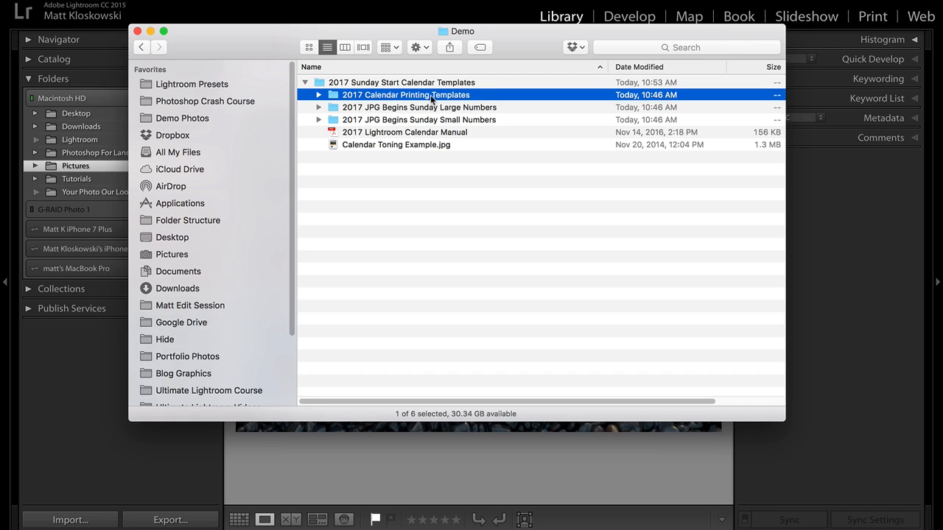
click(319, 94)
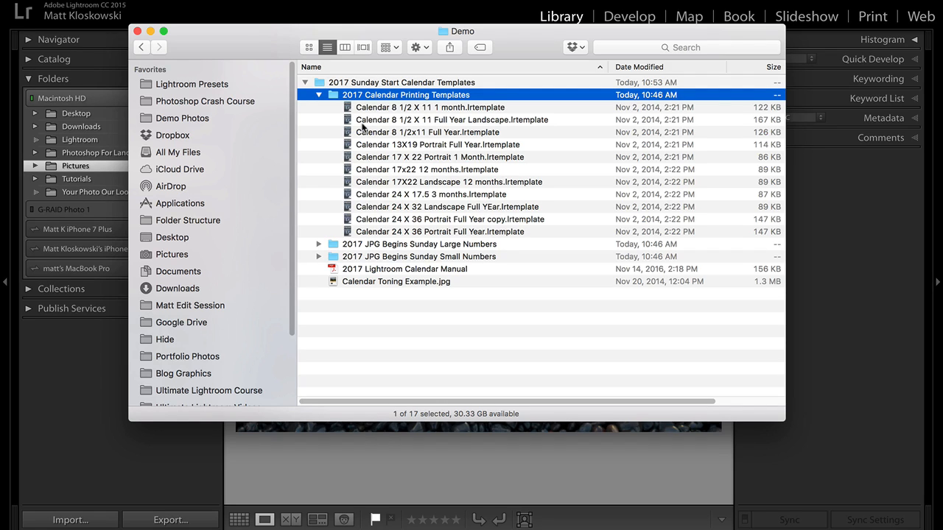
mouse_move(331, 106)
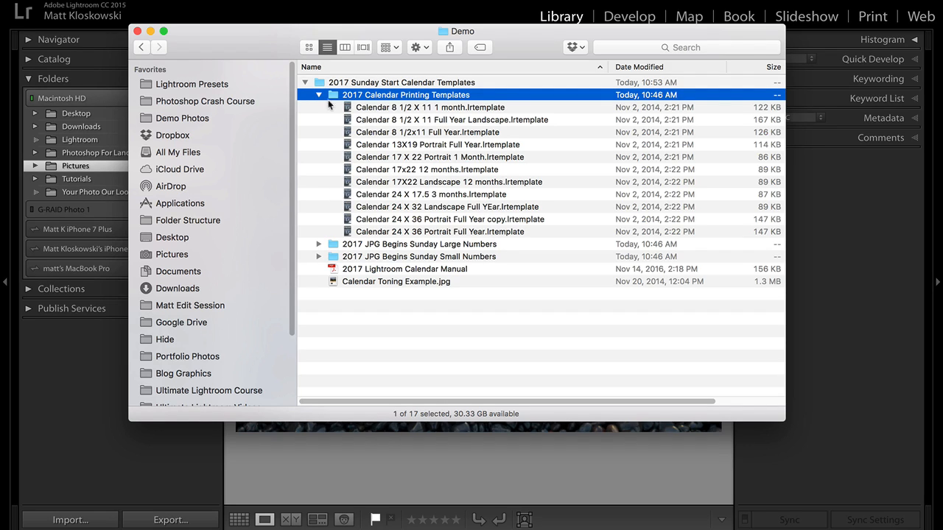
click(319, 94)
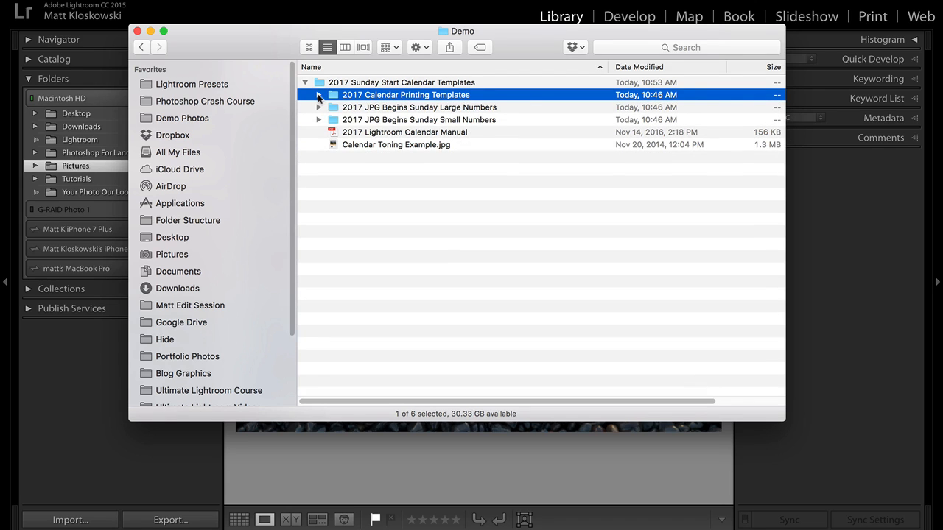
click(418, 107)
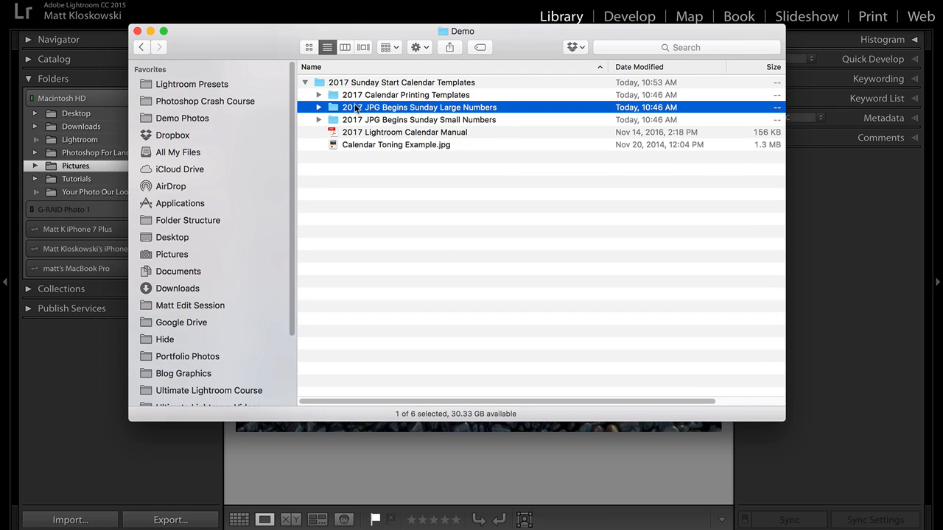
click(319, 107)
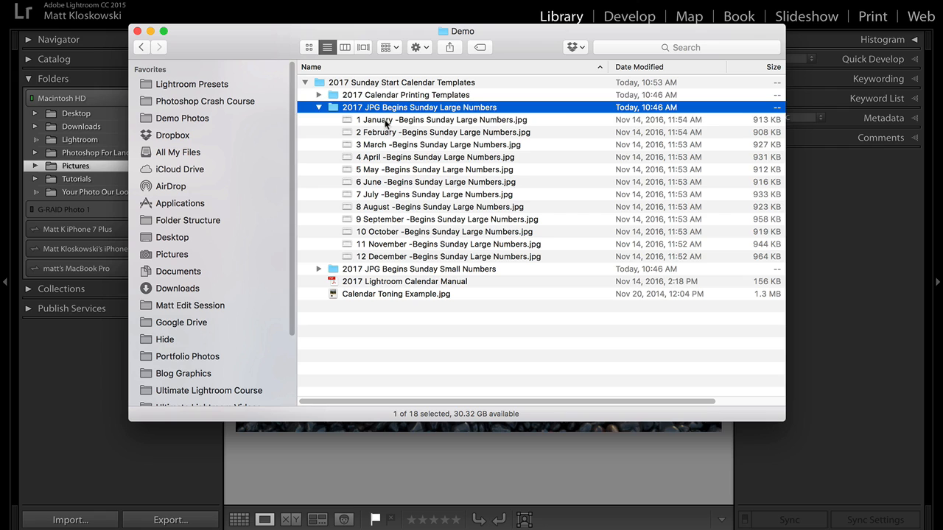
click(419, 119)
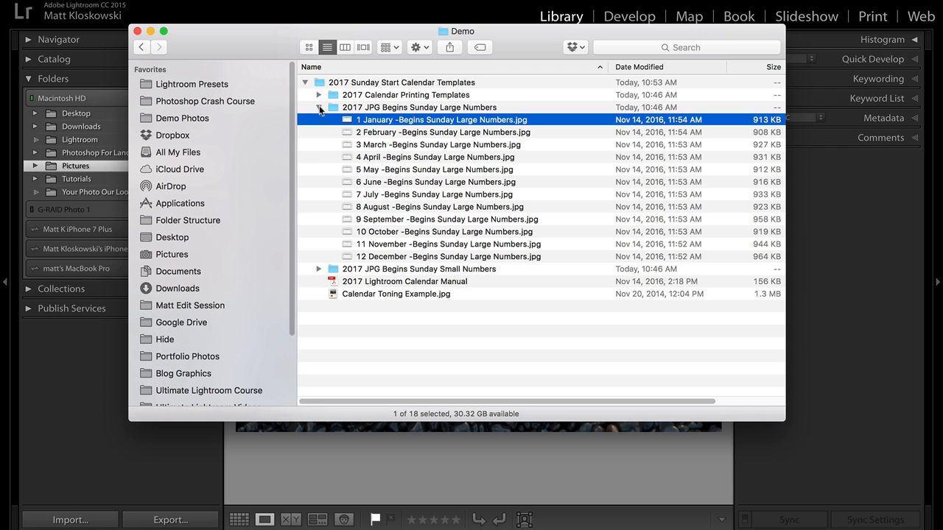
click(319, 107)
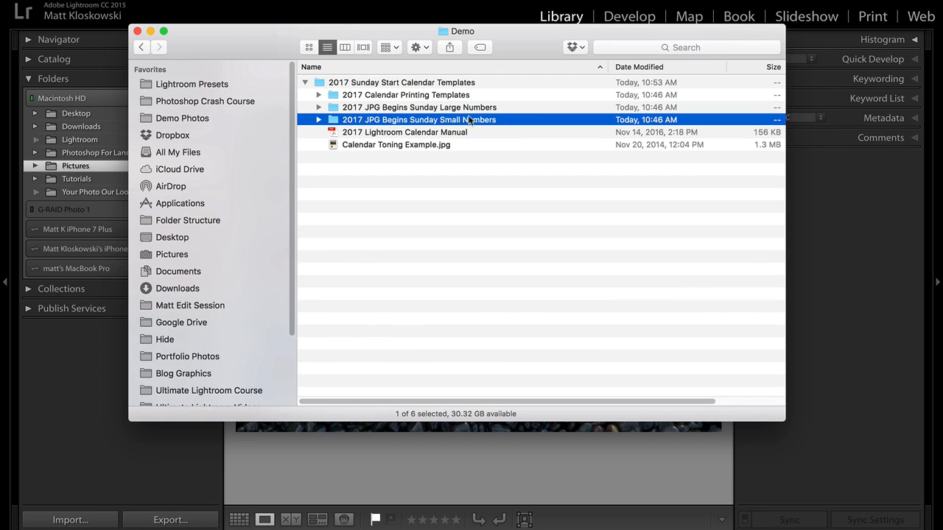
mouse_move(466, 121)
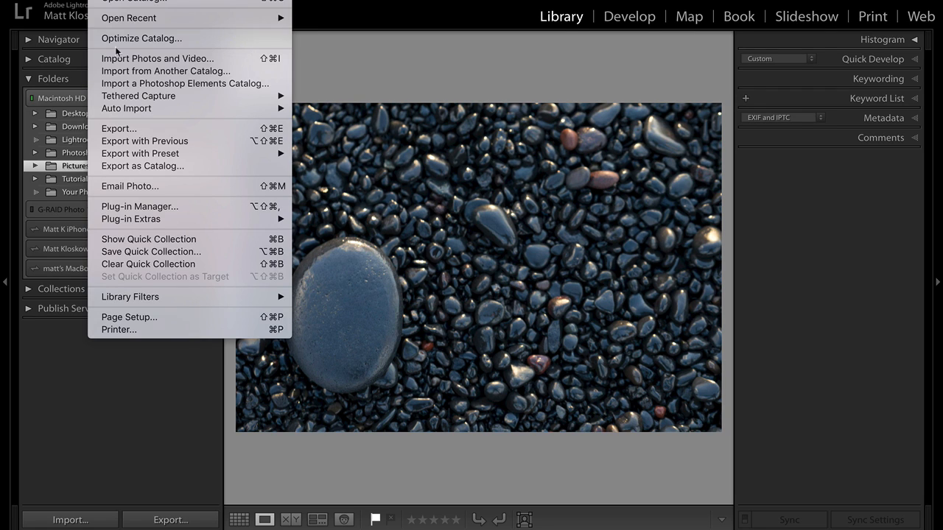
Open Import with the 2017 Sunday Start Calendar Templates folder as the source.
click(157, 58)
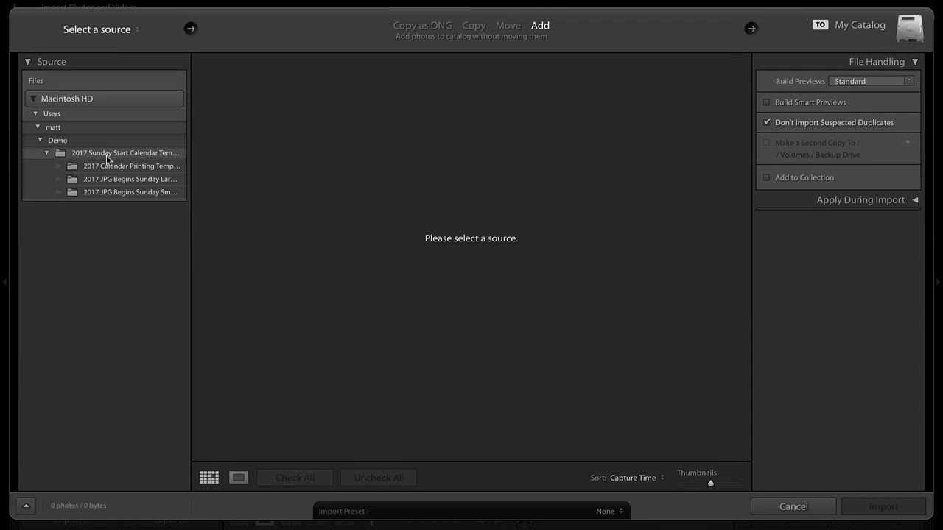
click(125, 152)
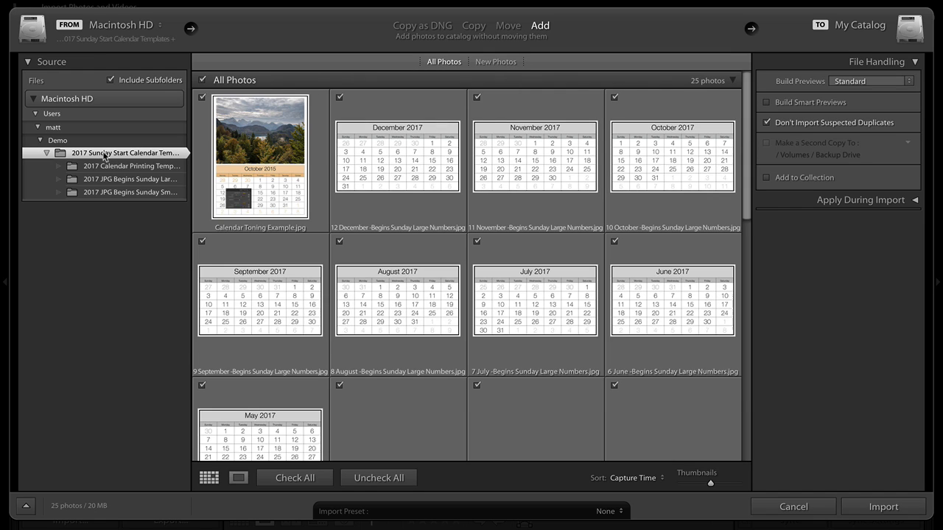
scroll(down, 3)
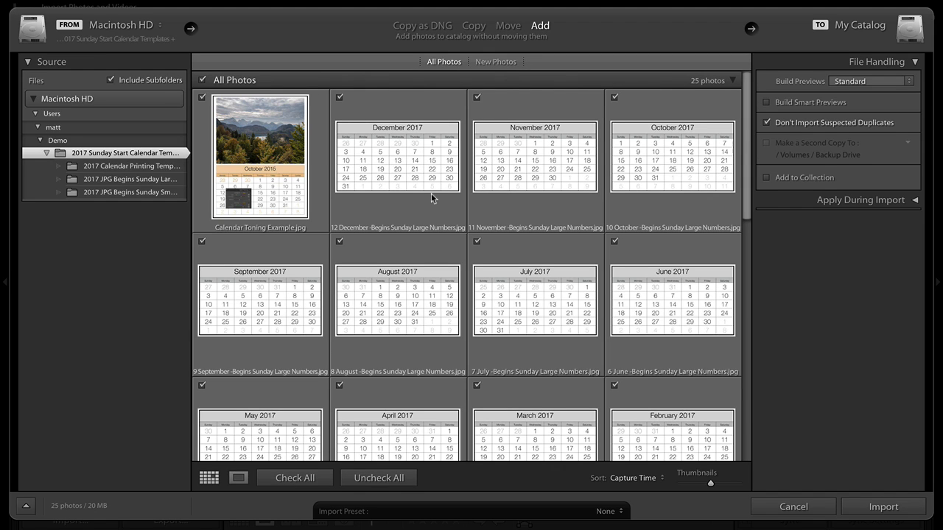
mouse_move(433, 198)
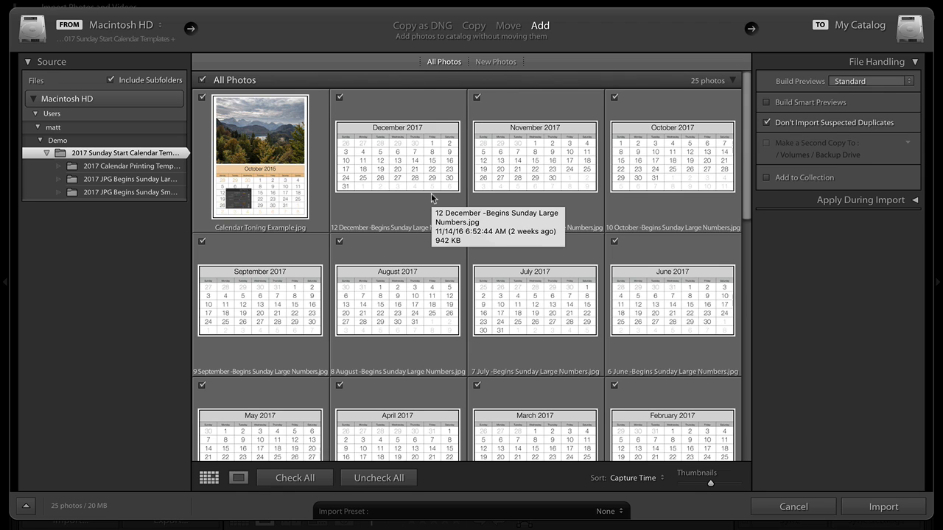
scroll(down, 3)
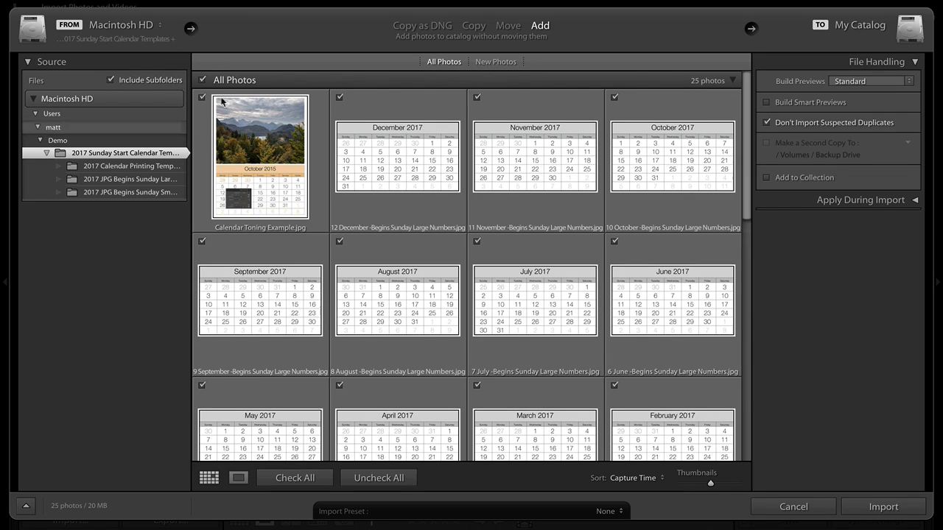
mouse_move(132, 176)
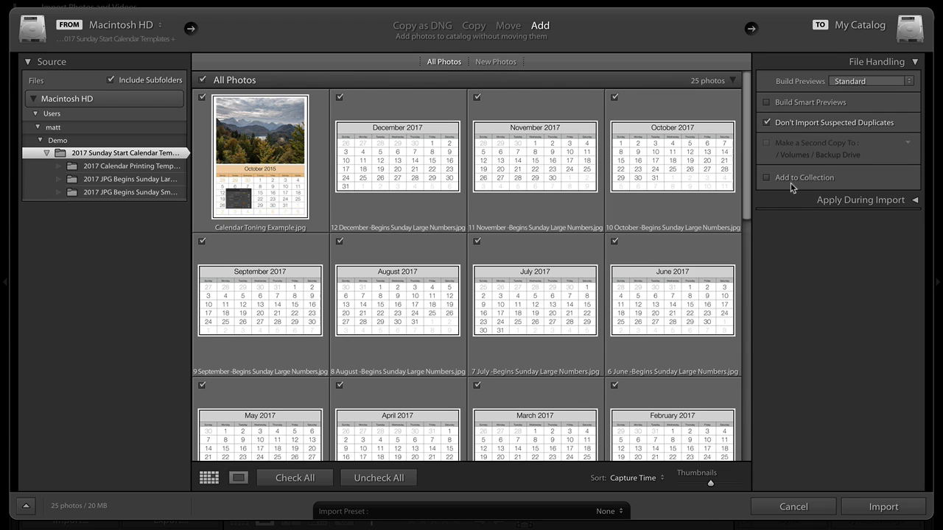
mouse_move(804, 157)
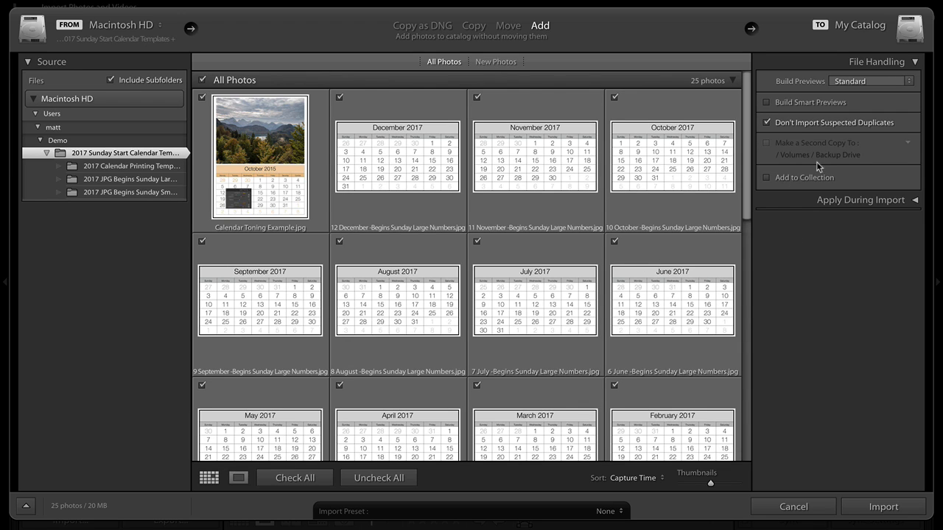
Set the import to add photos to a new collection named '2017 Calendar Templates'.
click(766, 178)
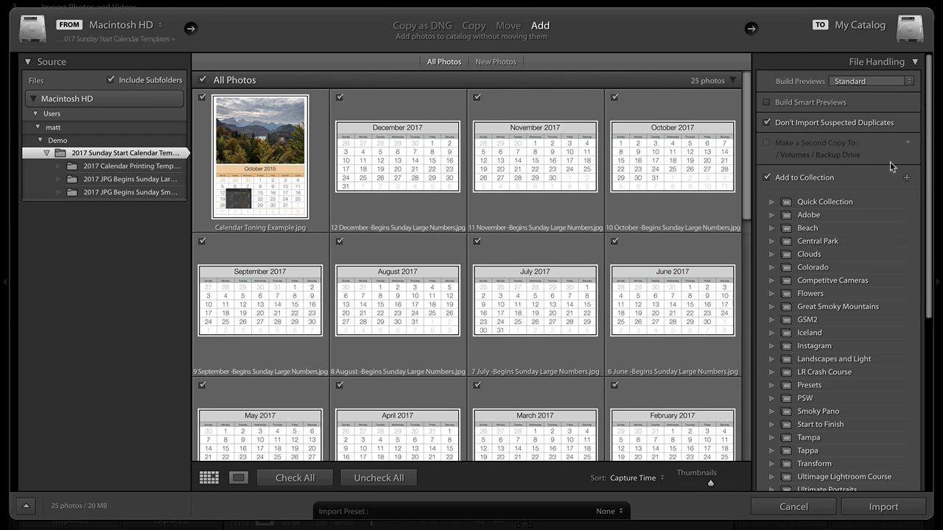
click(906, 176)
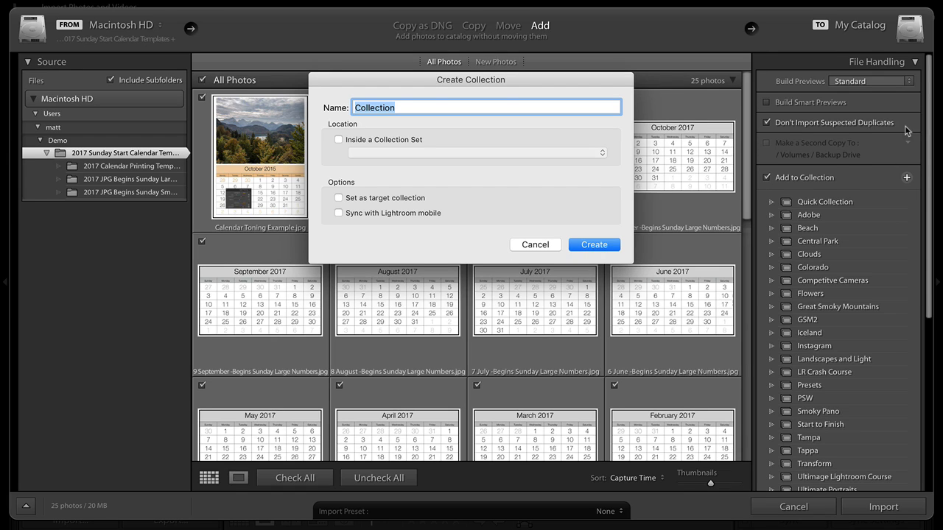
text(Calena)
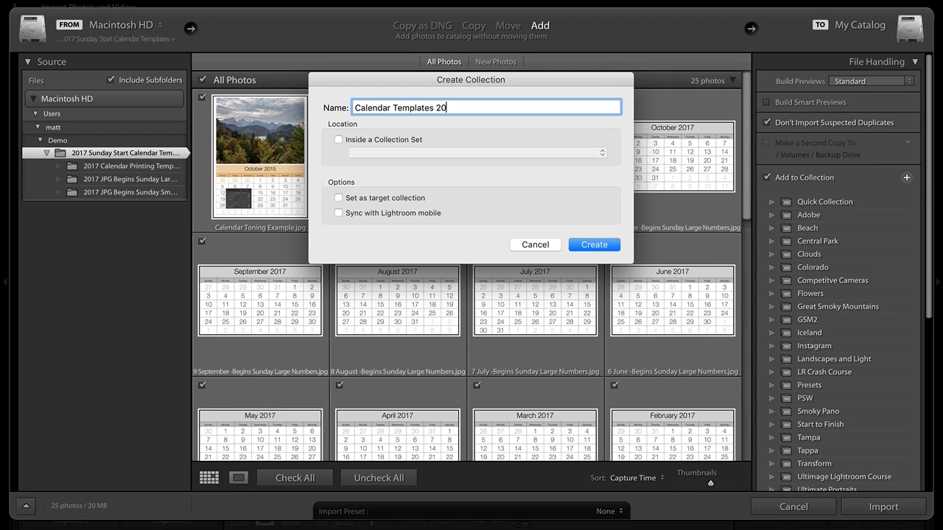
key(Backspace)
text(2017 )
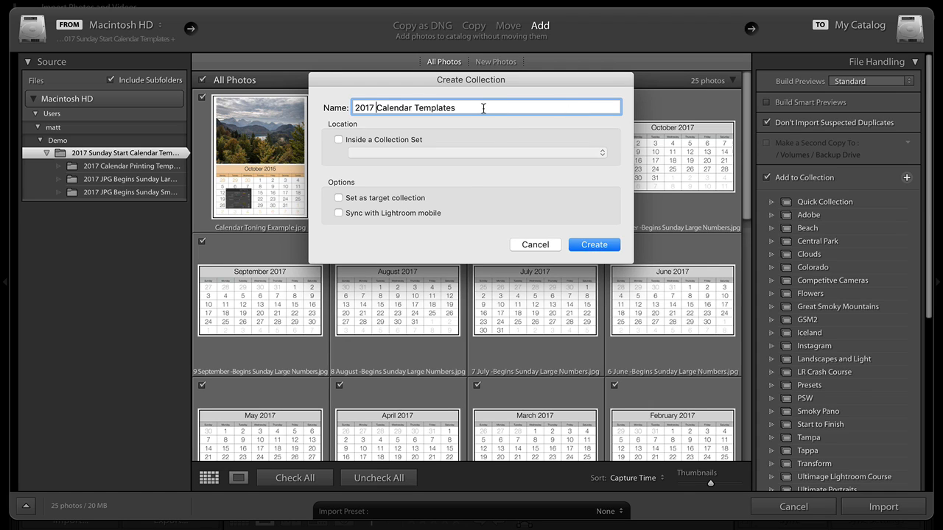
mouse_move(594, 244)
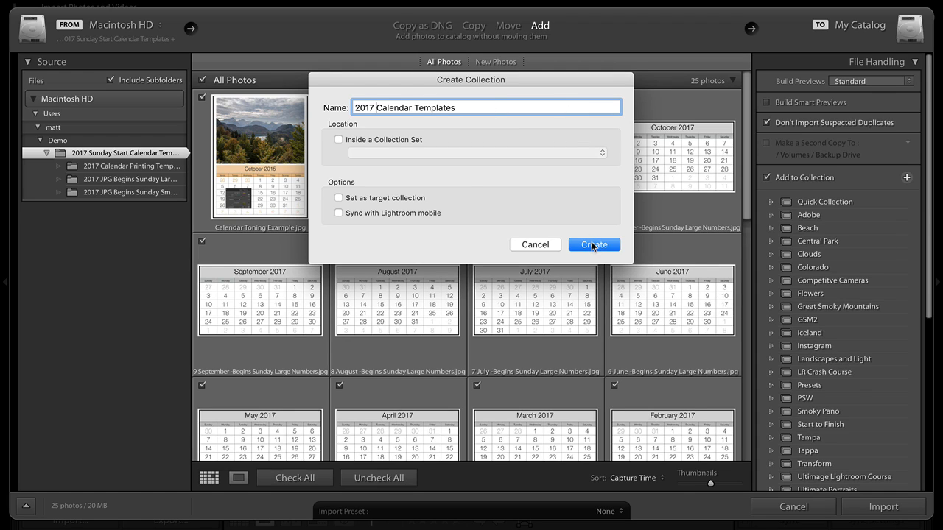
click(594, 244)
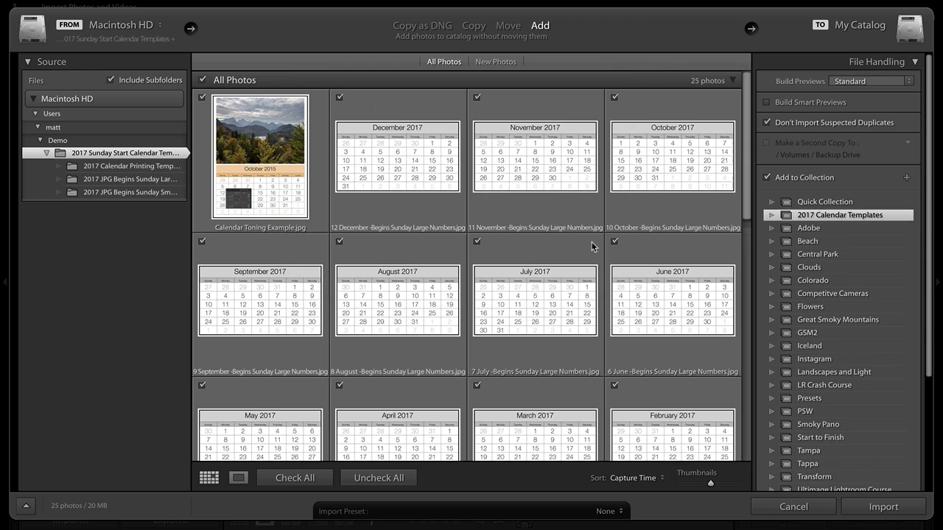
scroll(down, 3)
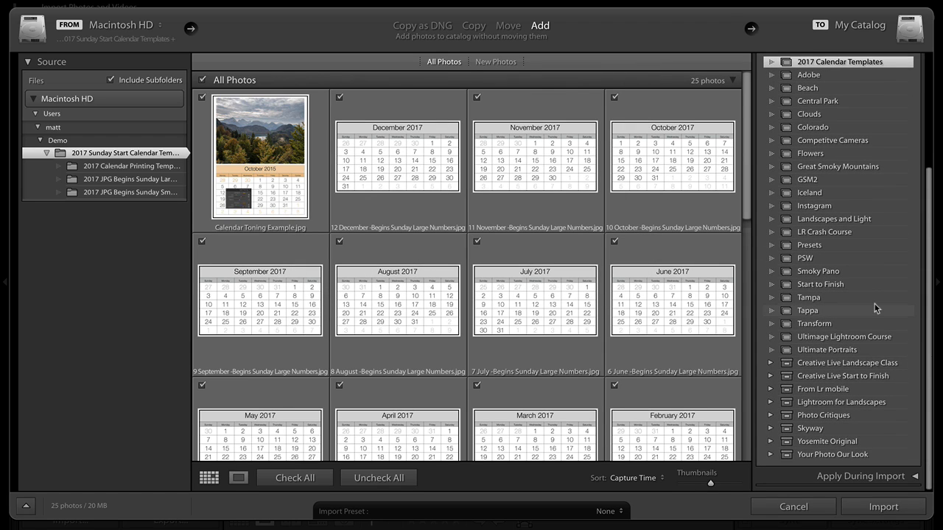
mouse_move(868, 507)
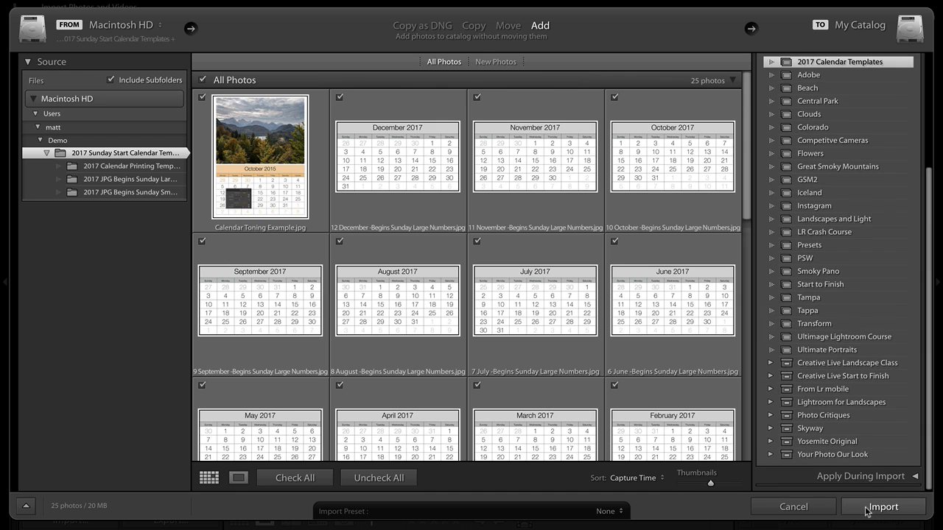
Import the 25 calendar images, collapse From Lr mobile, and switch to the Print module.
click(880, 507)
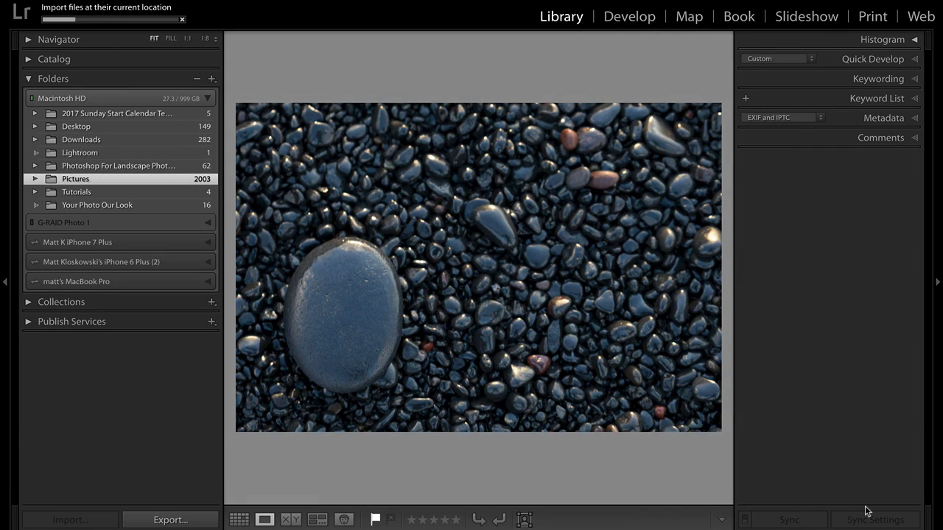
click(238, 519)
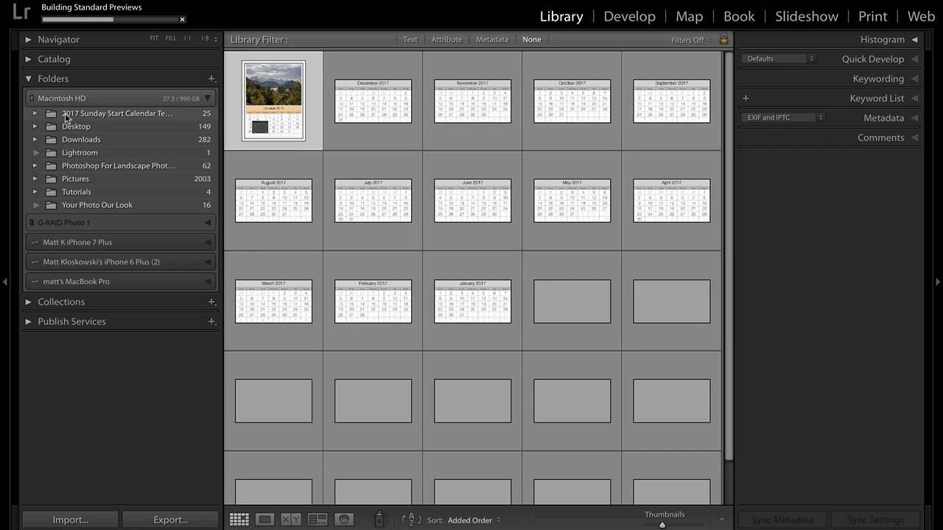
click(110, 113)
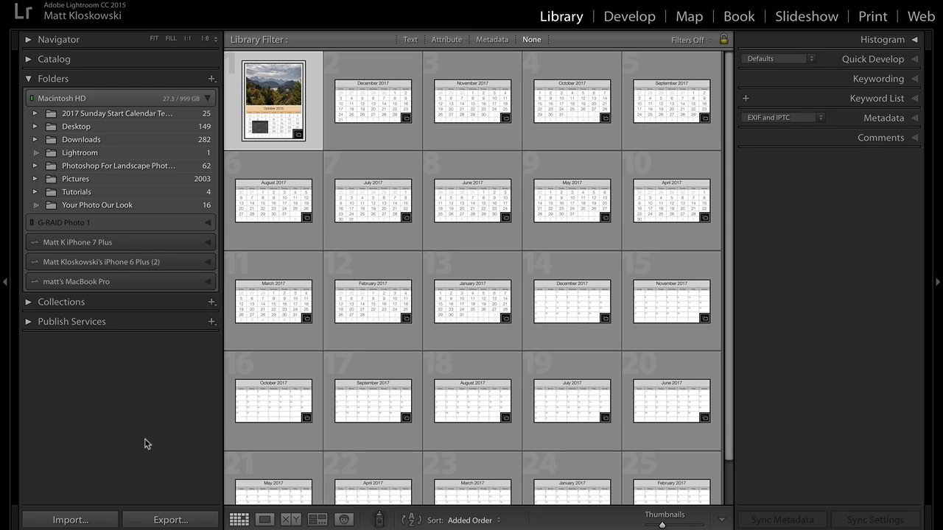
mouse_move(110, 194)
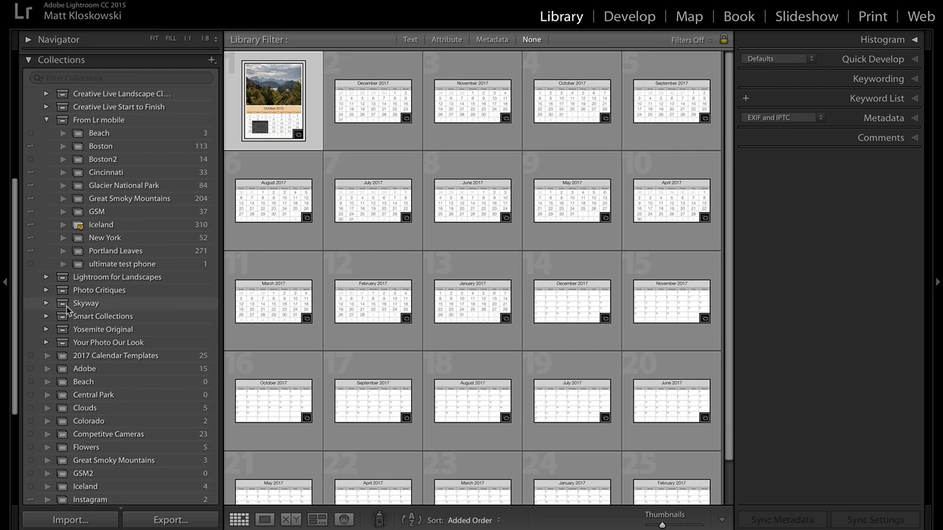
click(46, 119)
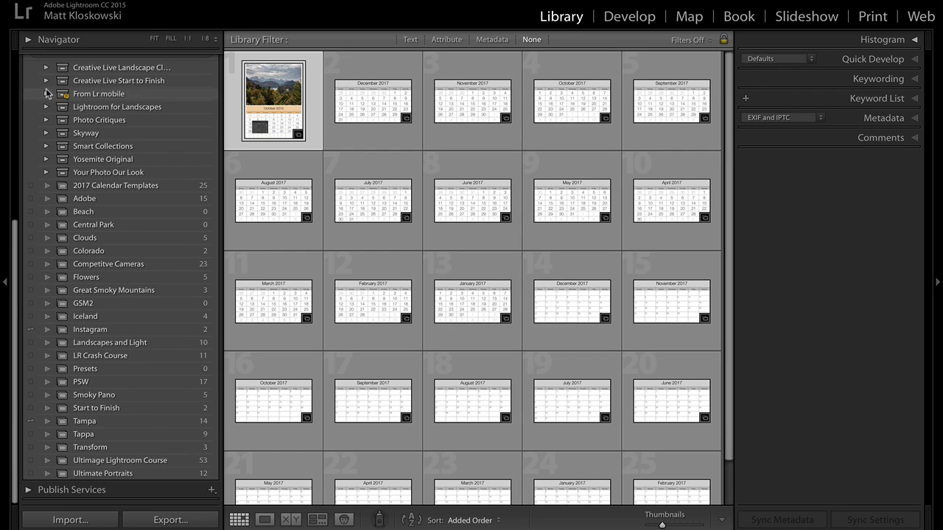
mouse_move(109, 193)
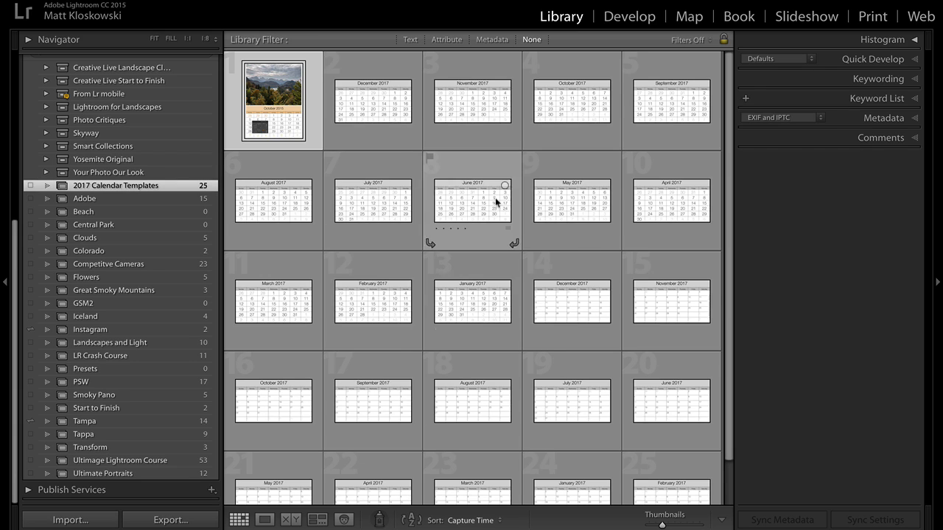
mouse_move(297, 189)
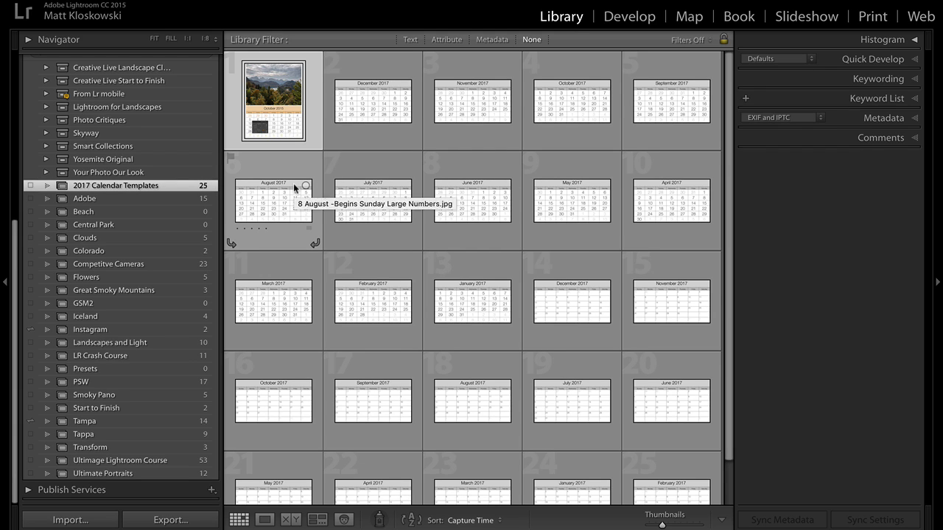
click(889, 16)
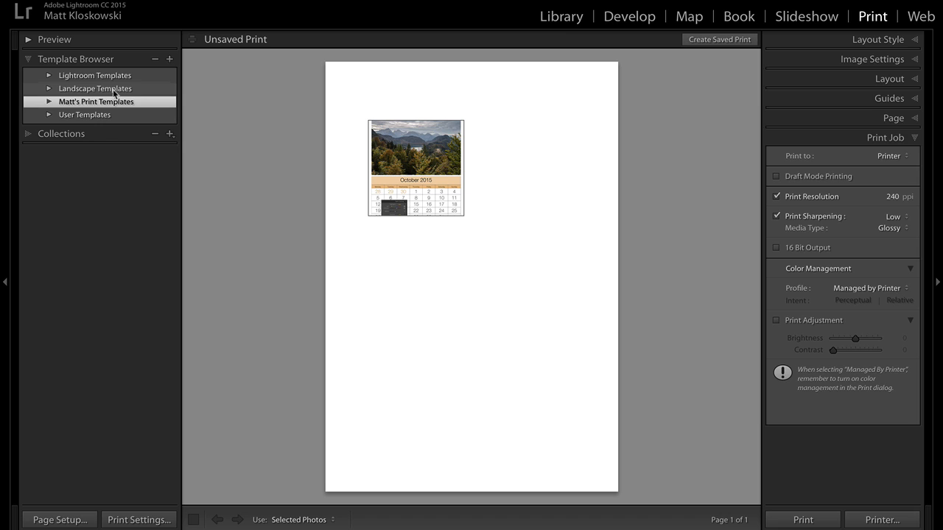
Create a '2017 Calendar Templates' print template folder and bring up its Import option.
right_click(97, 101)
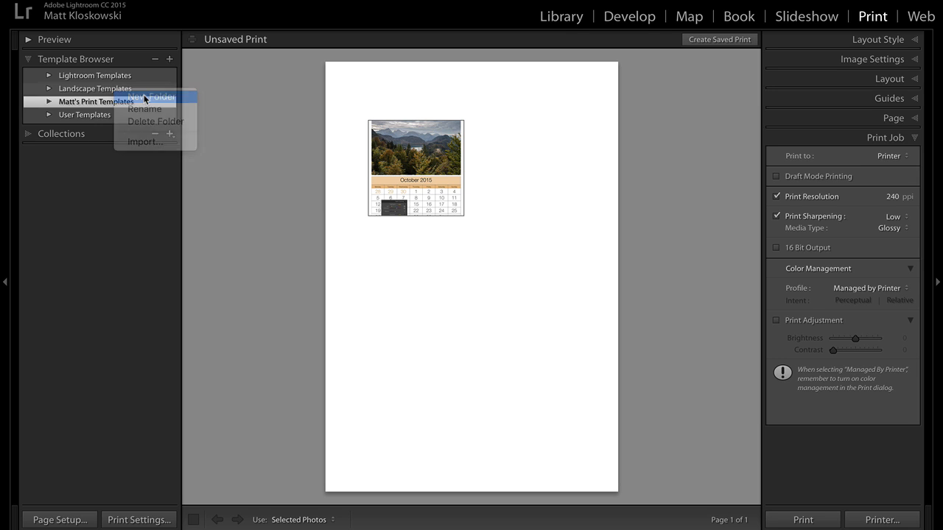
click(152, 97)
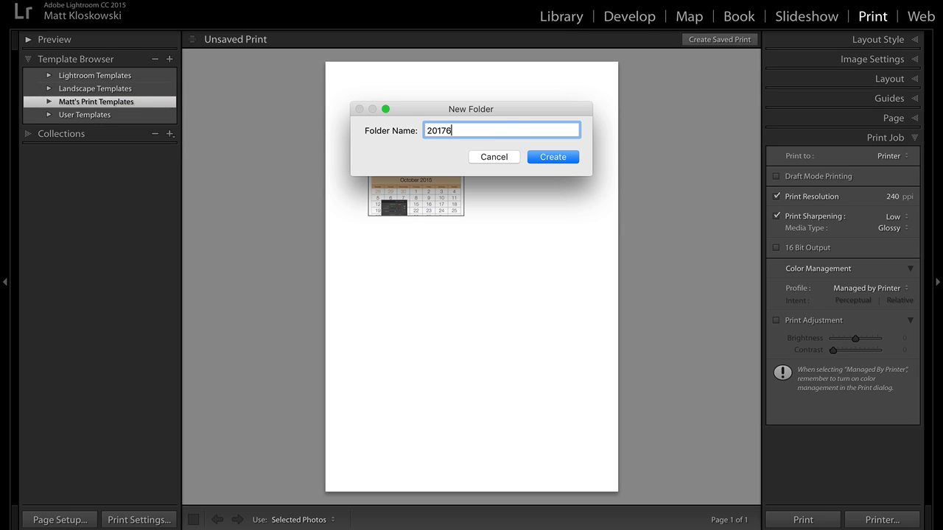
text(2017 Calendar)
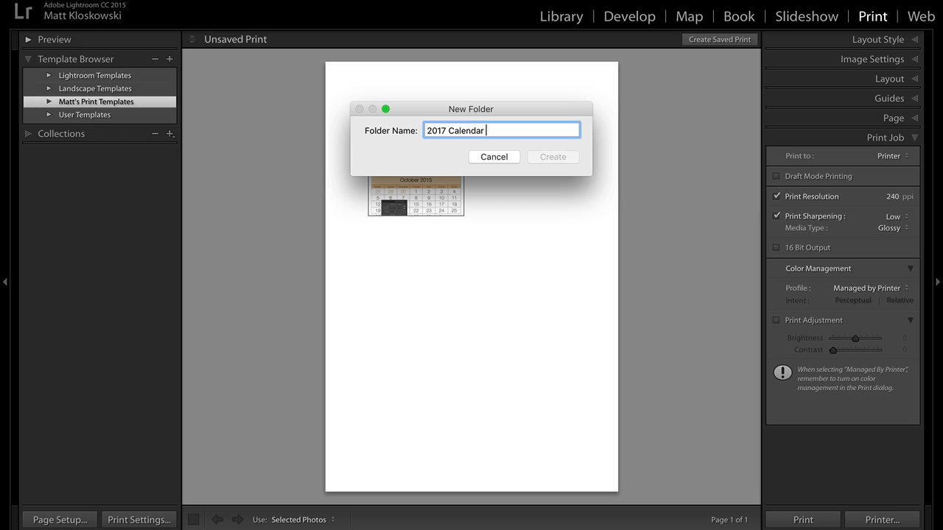
text(Templates)
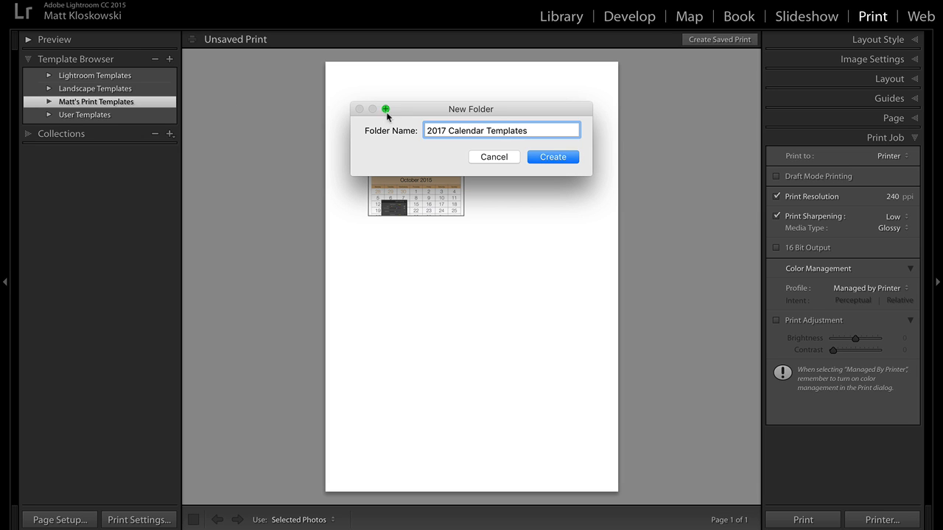
click(553, 156)
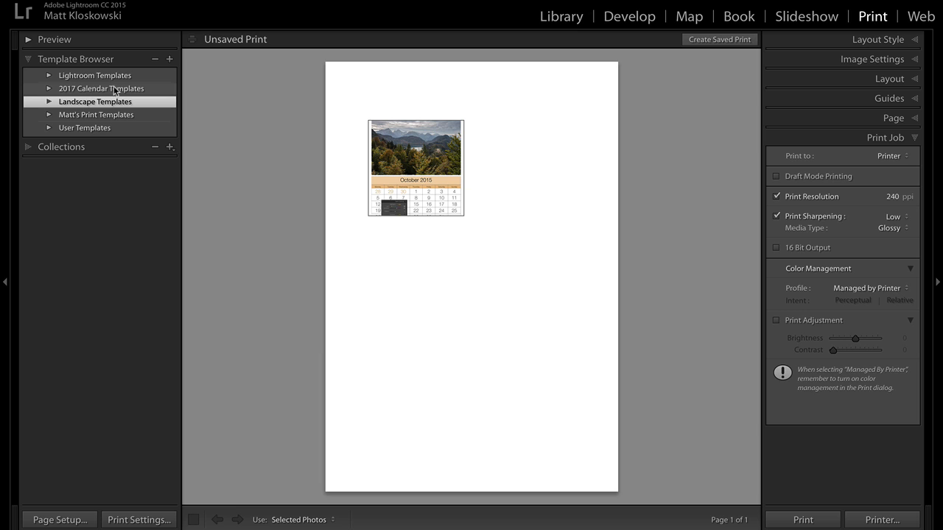
right_click(96, 101)
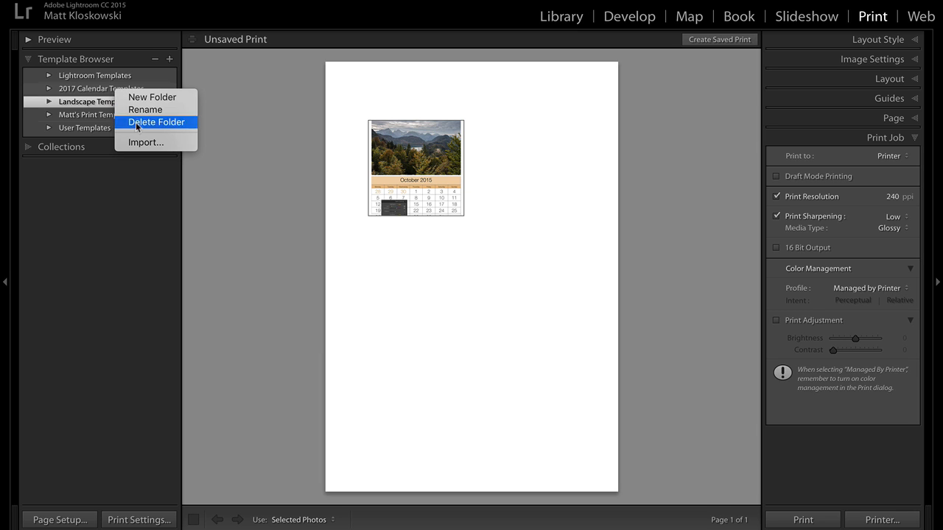
mouse_move(145, 142)
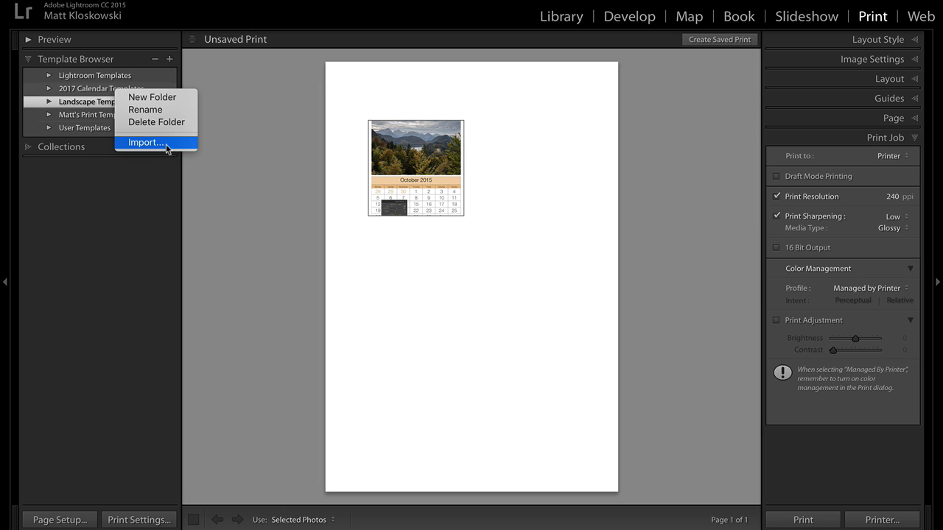
mouse_move(111, 101)
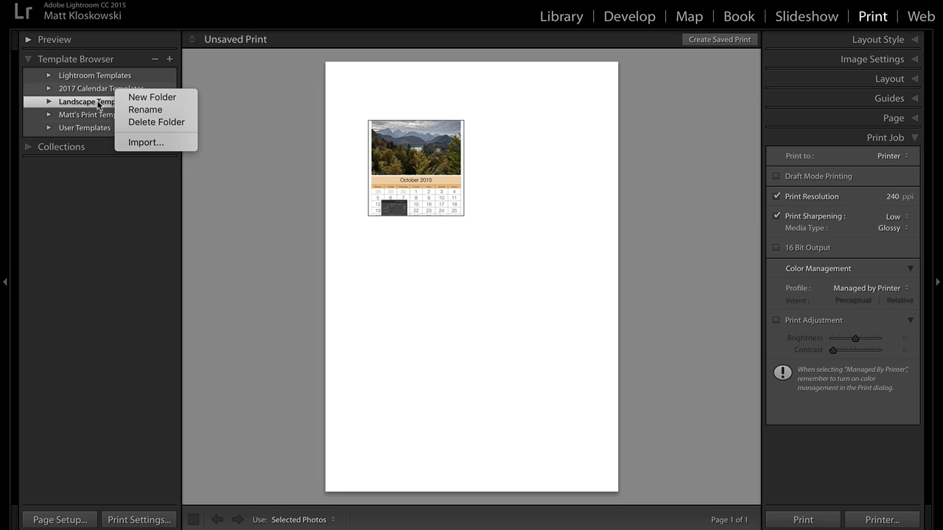
mouse_move(109, 94)
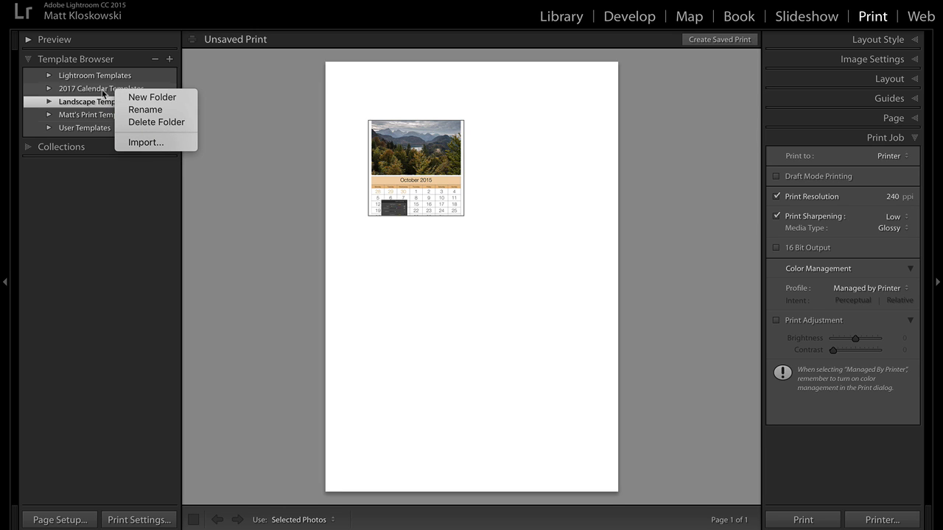
mouse_move(160, 142)
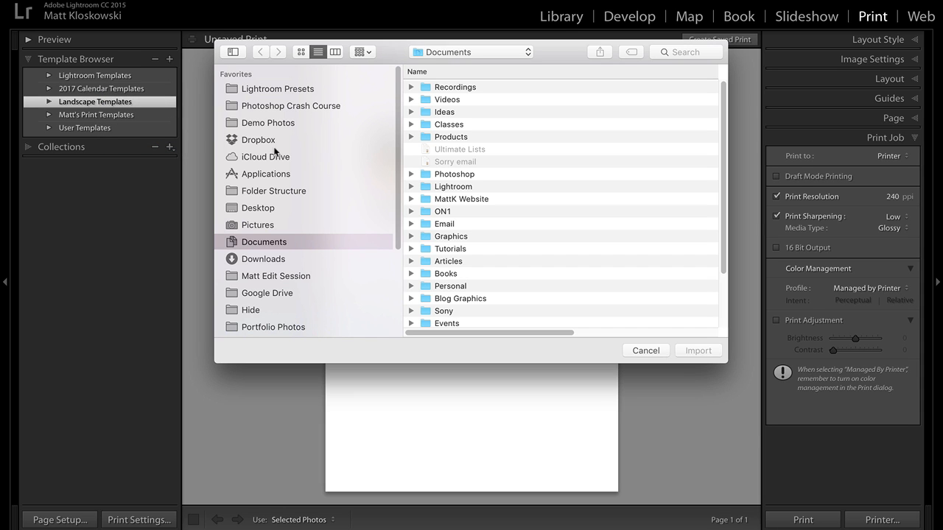
mouse_move(281, 225)
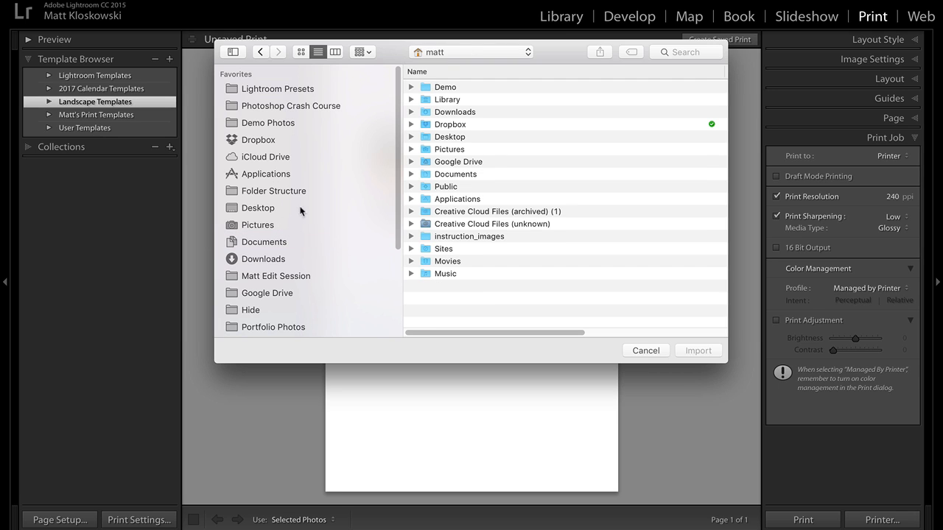
Import all eleven .lrtemplate files from Demo > 2017 Sunday Start Calendar Templates.
double_click(445, 87)
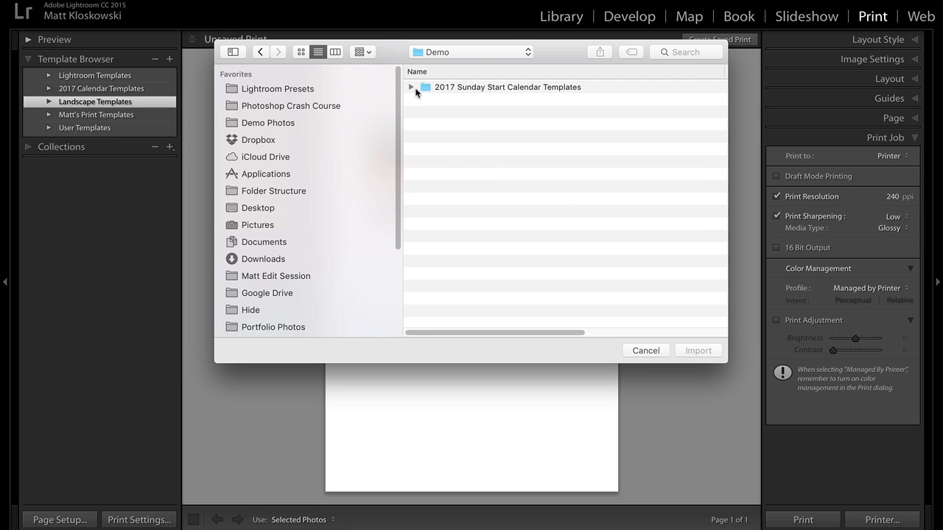
click(411, 87)
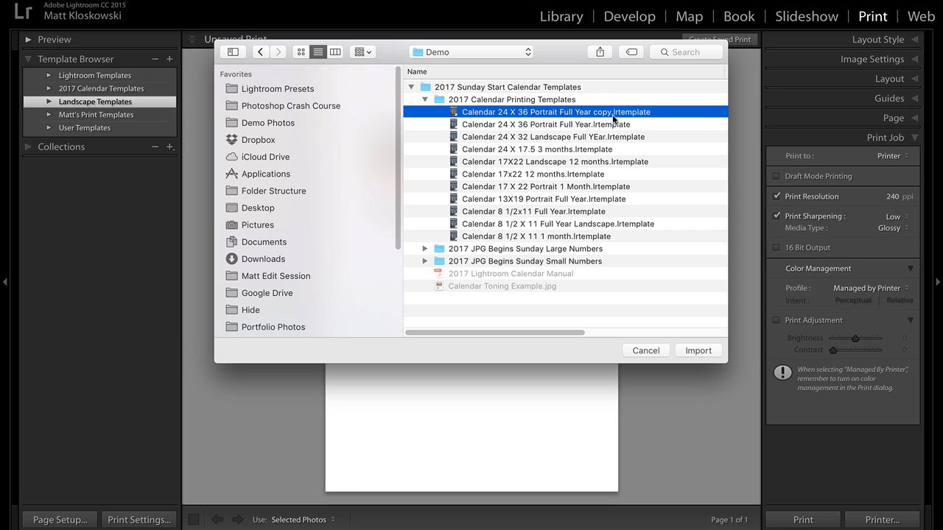
mouse_move(651, 120)
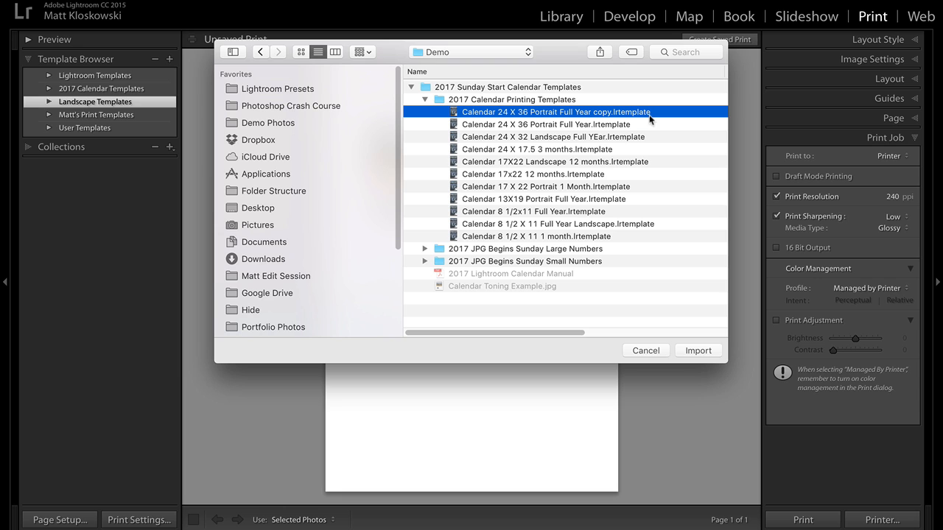
click(535, 236)
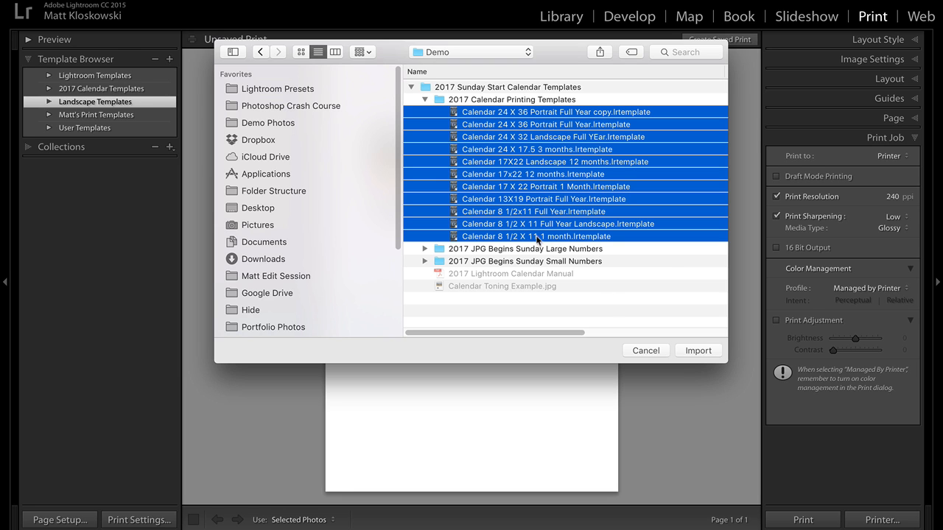
click(646, 350)
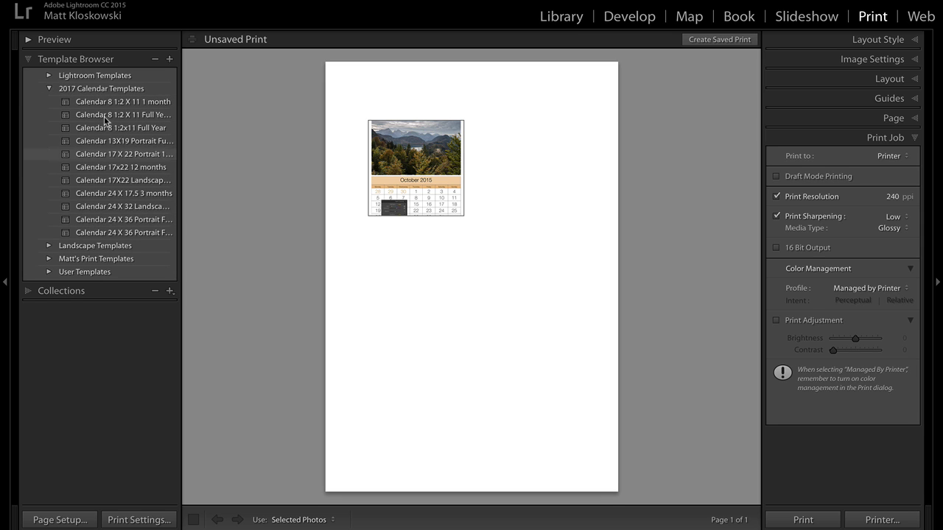
mouse_move(127, 179)
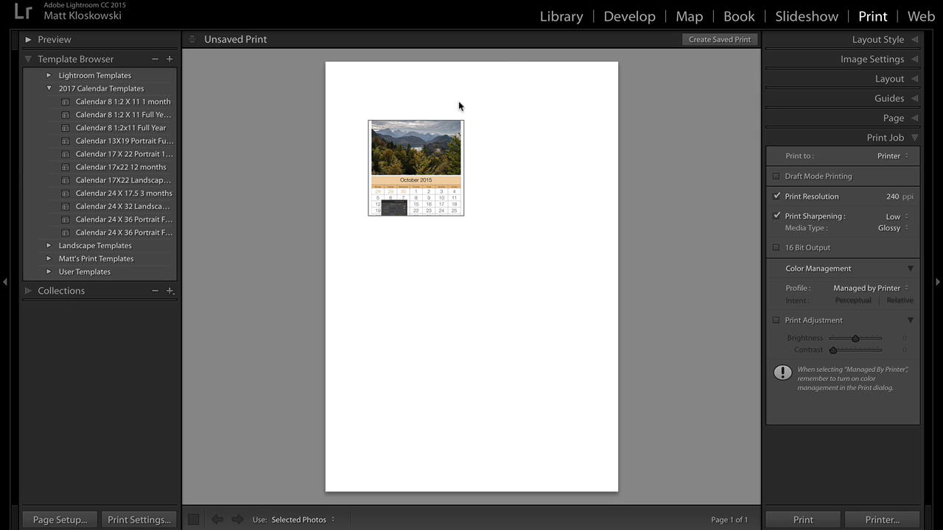
Switch back to the Library module.
click(560, 16)
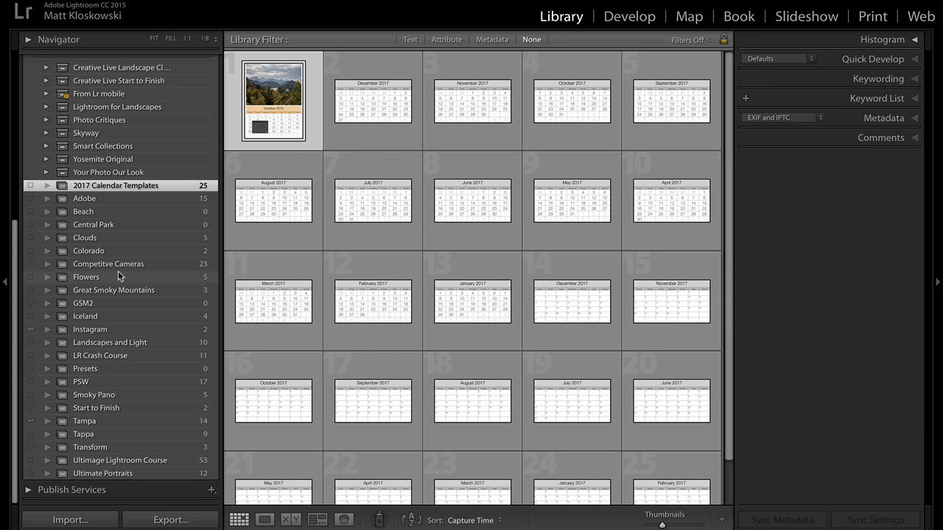
Select the Iceland collection in the Collections panel.
click(84, 316)
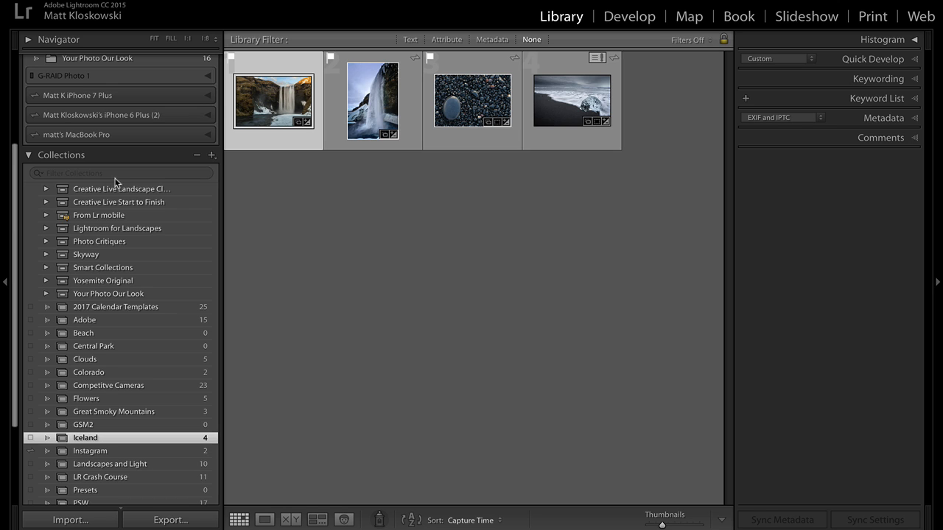
mouse_move(181, 301)
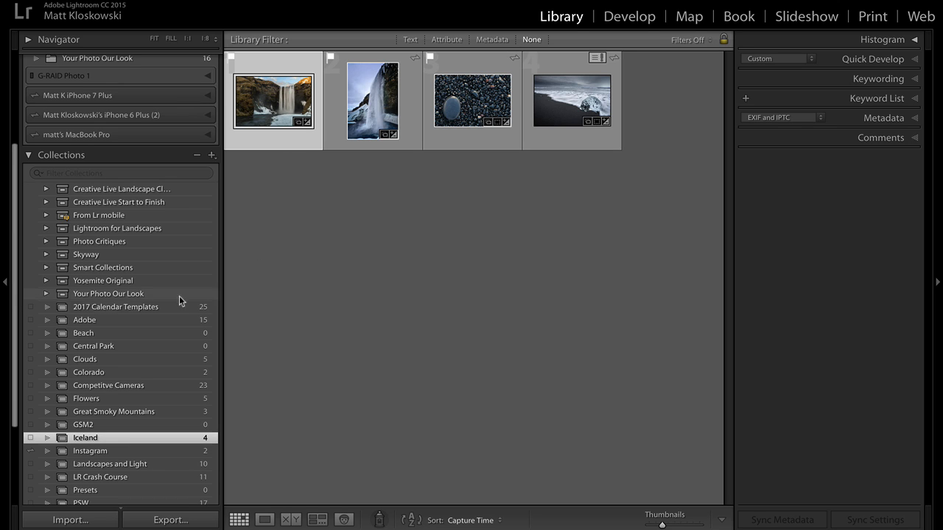
mouse_move(180, 310)
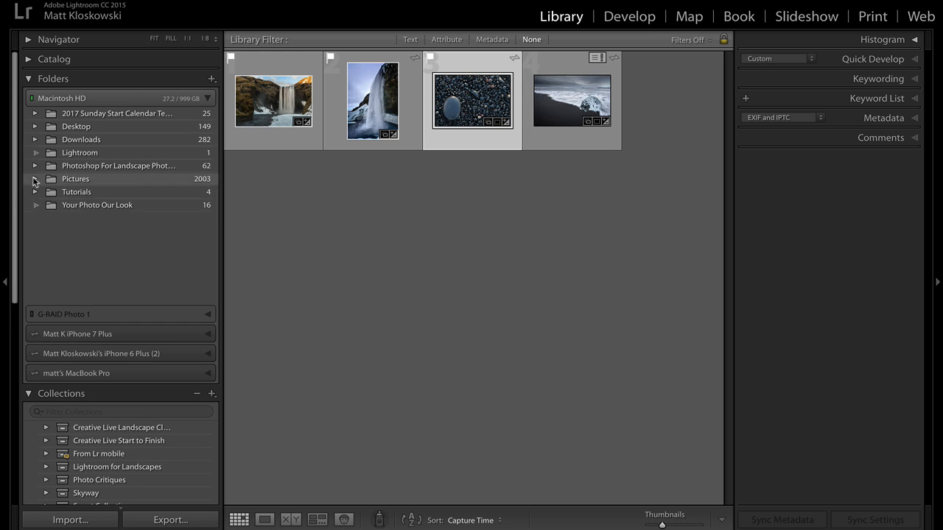
Add the flagged Great Smoky Mountains photos to the 2017 Calendar Templates collection, then enter Print.
click(35, 178)
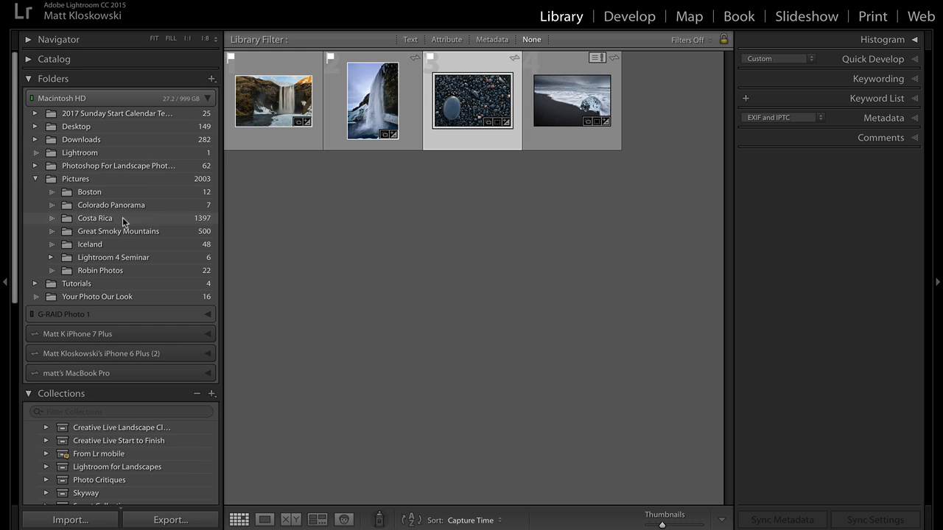
click(117, 232)
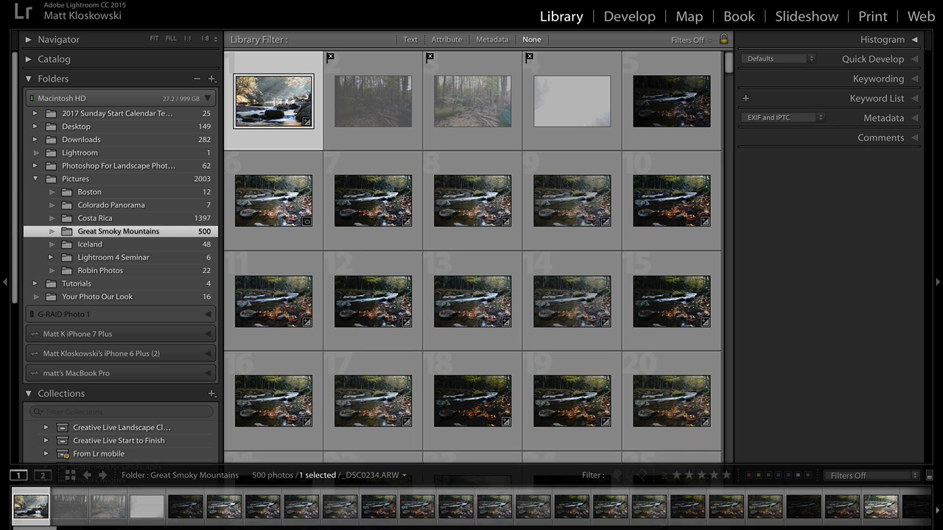
click(445, 39)
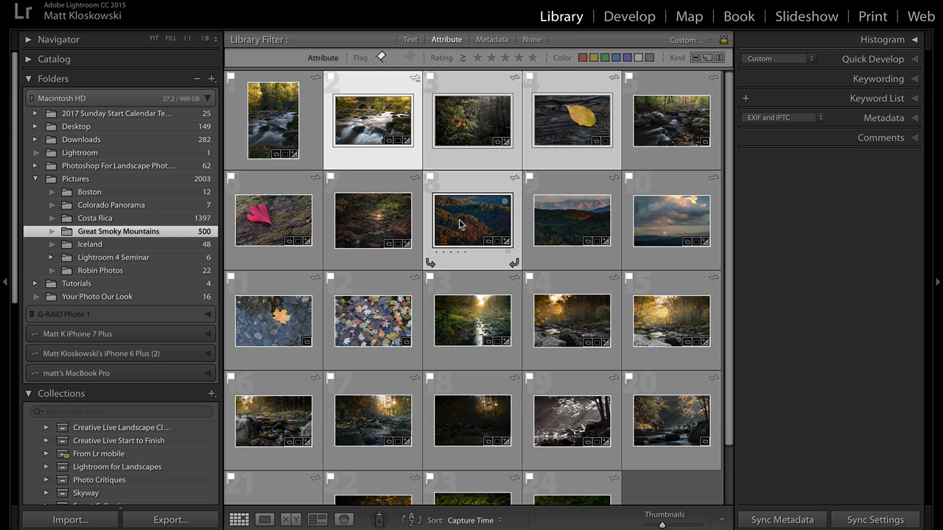
scroll(down, 3)
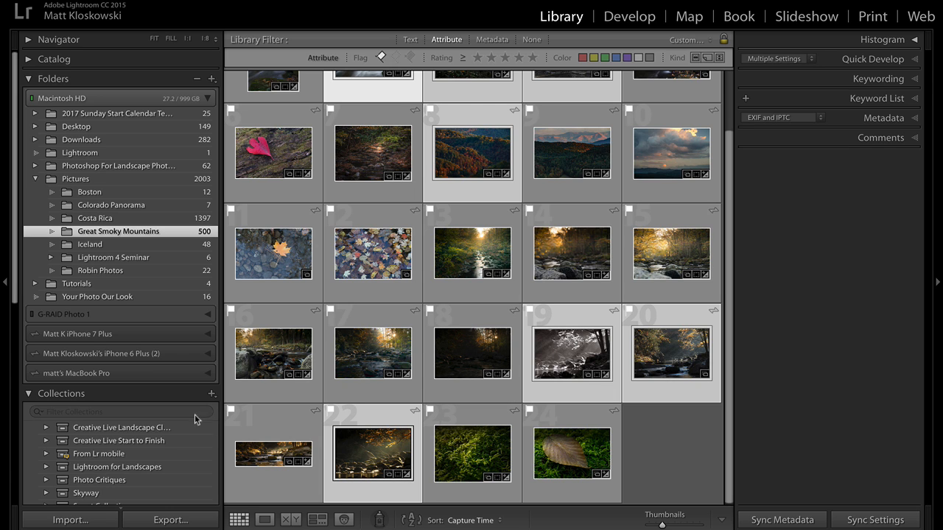
scroll(down, 3)
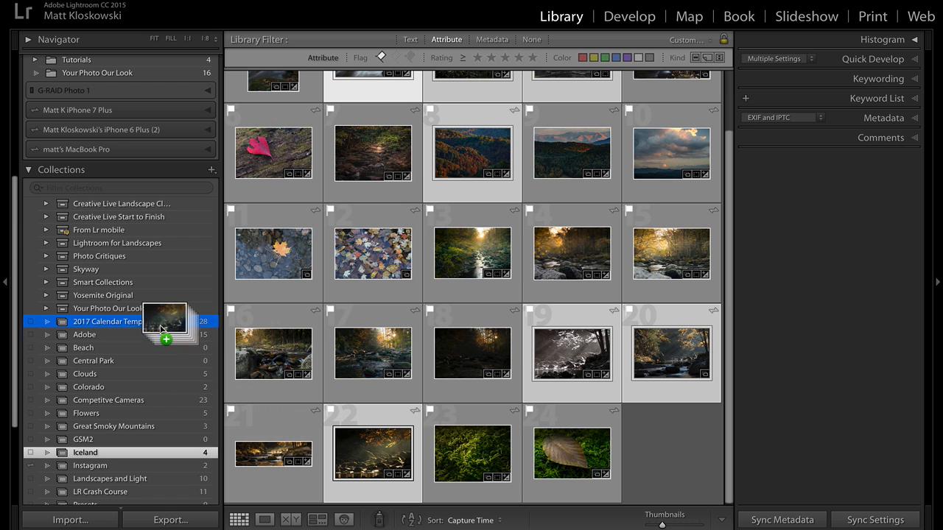
click(117, 321)
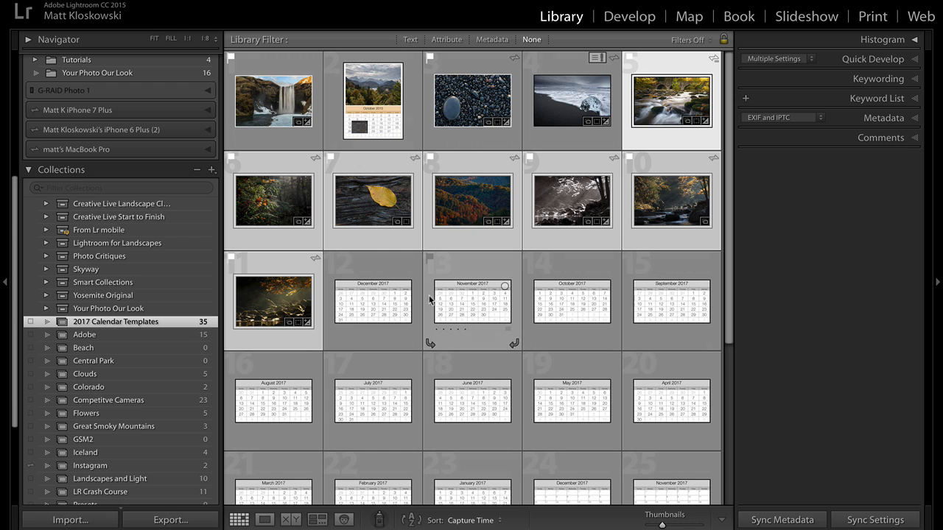
click(872, 15)
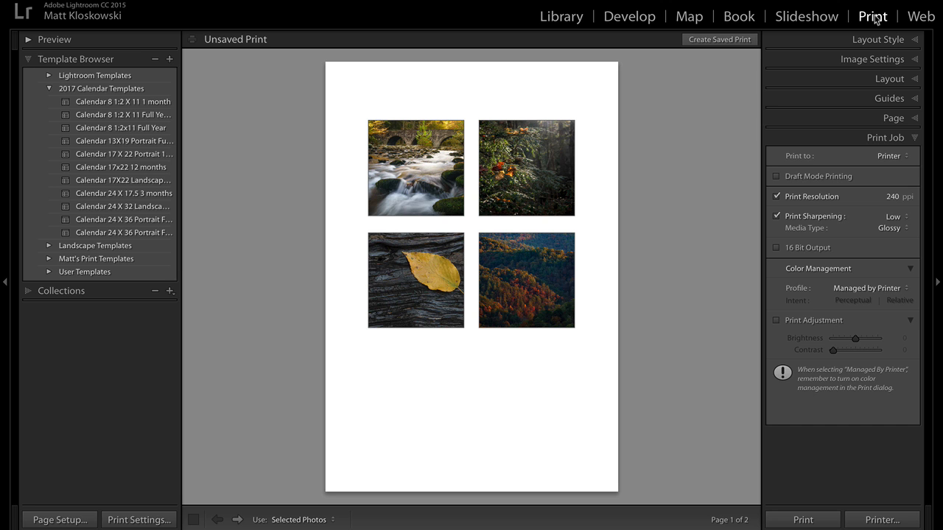
mouse_move(332, 120)
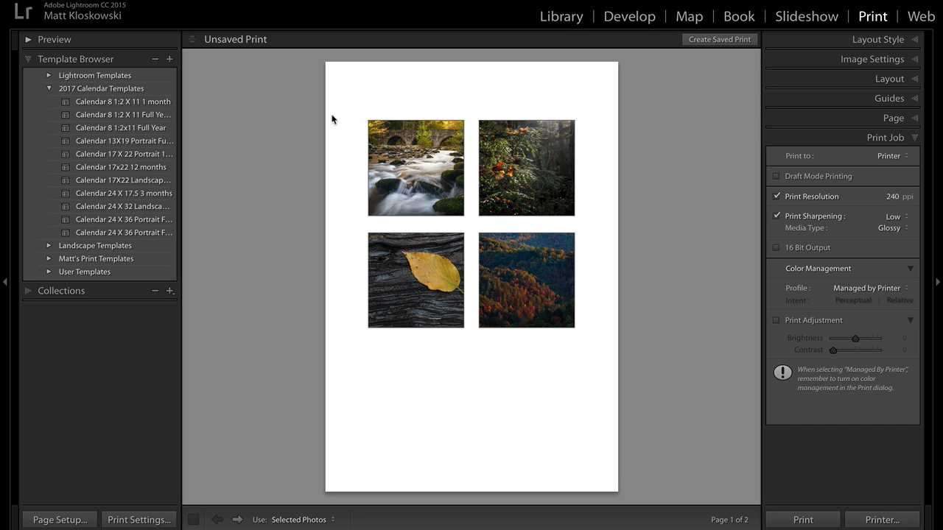
mouse_move(186, 96)
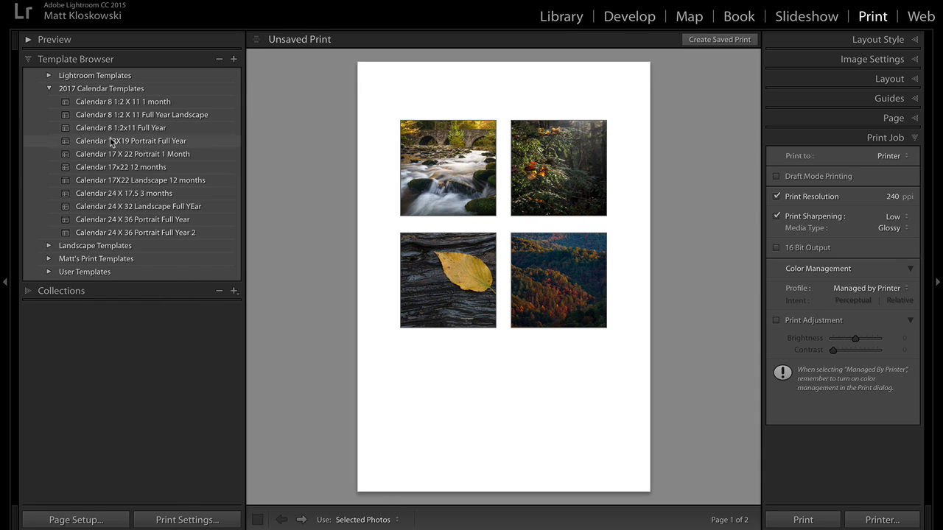
Use the 8.5x11 one-month template, December below the stone bridge photo, then switch to full-year landscape.
click(123, 101)
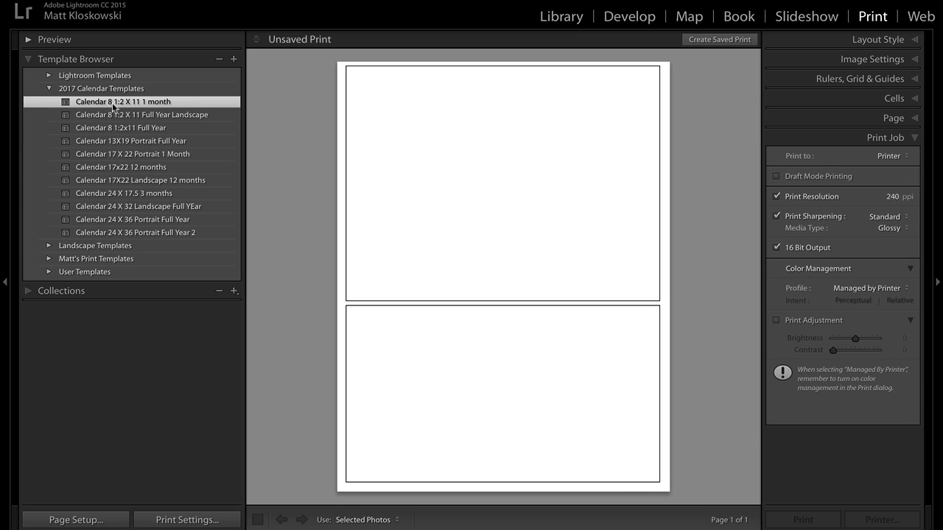
mouse_move(163, 103)
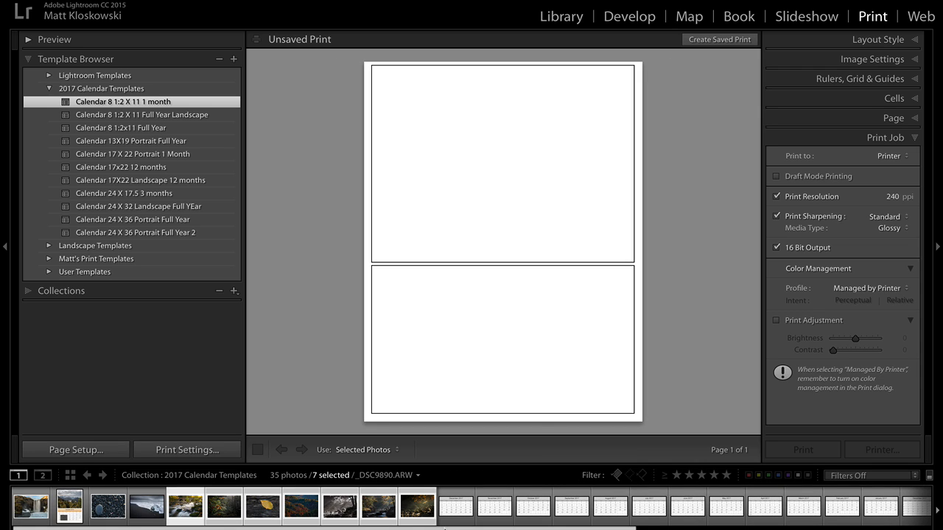
click(457, 518)
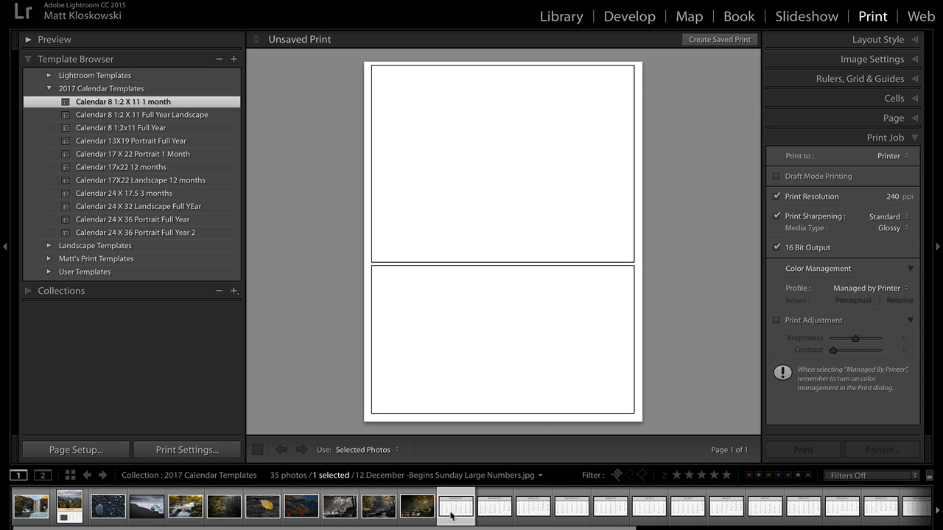
drag(455, 506, 499, 398)
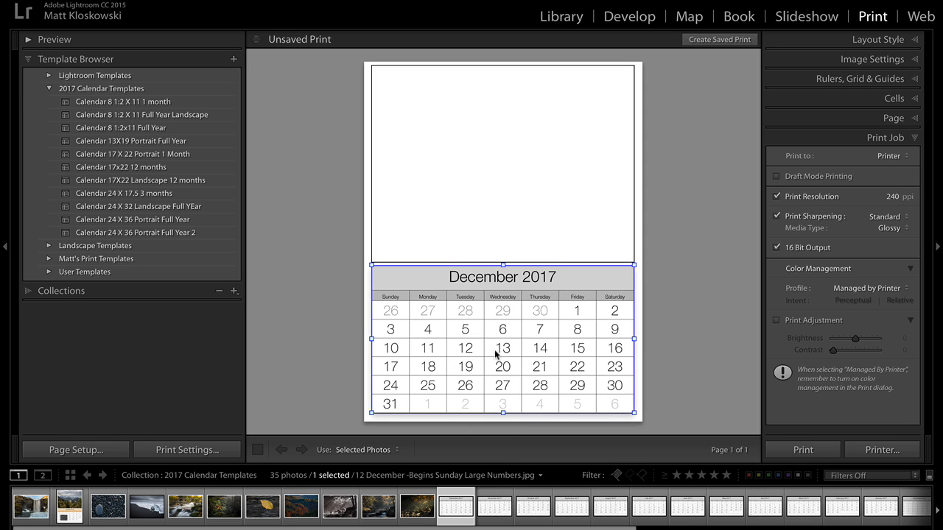
mouse_move(397, 427)
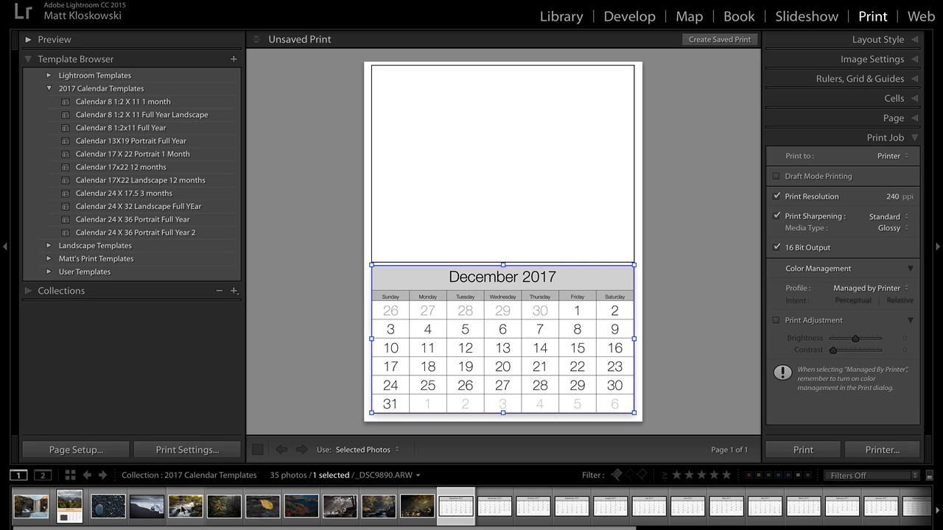
click(194, 507)
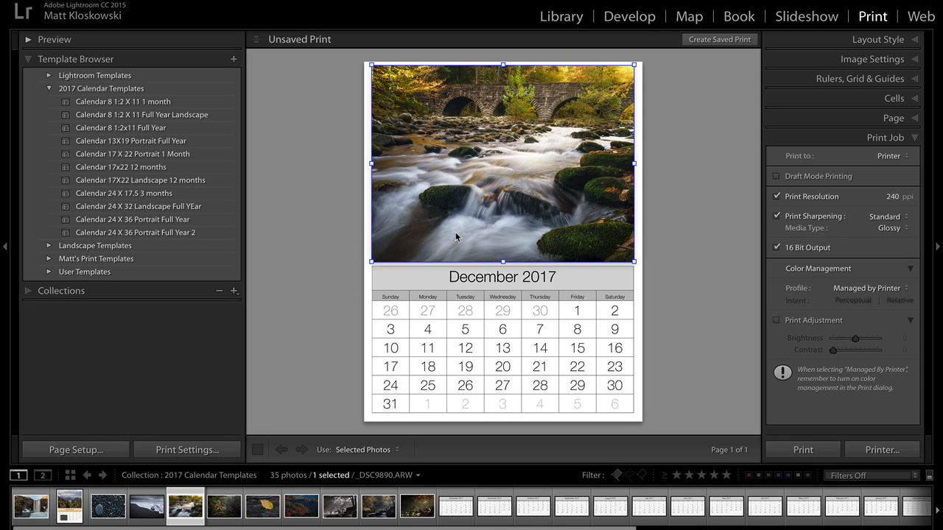
mouse_move(735, 169)
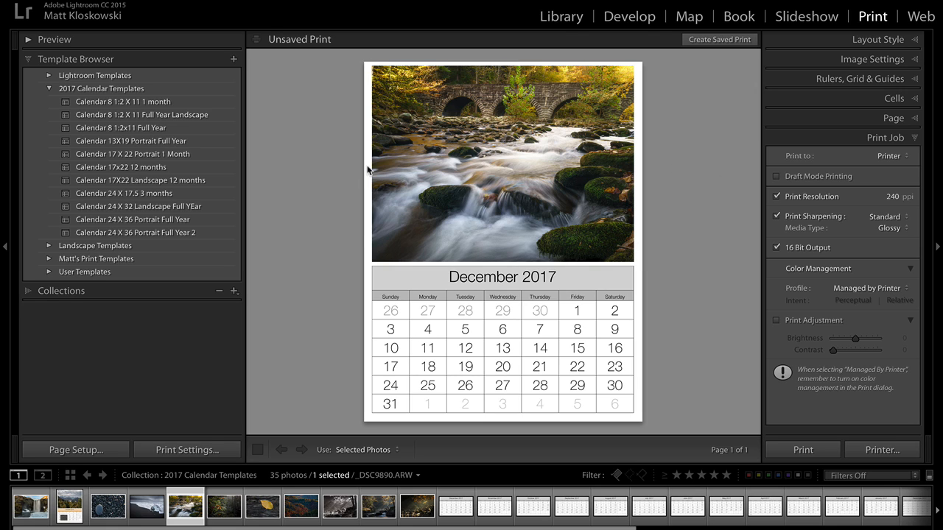
mouse_move(169, 114)
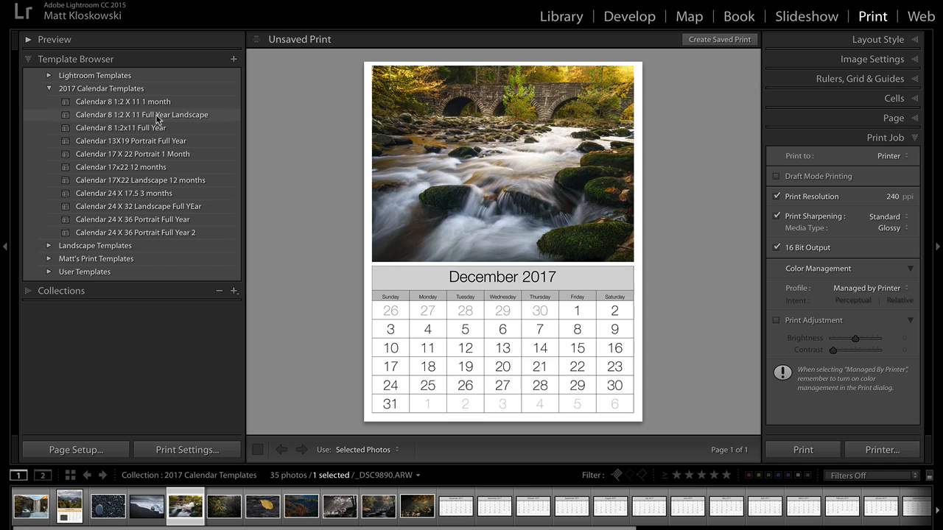
click(141, 114)
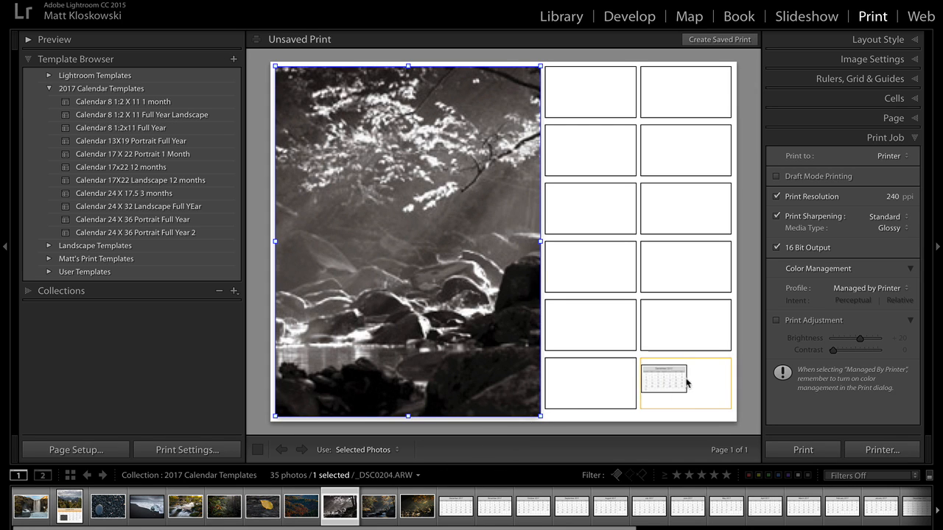
Fill the bottom four small cells with the September through December 2017 calendars.
click(455, 506)
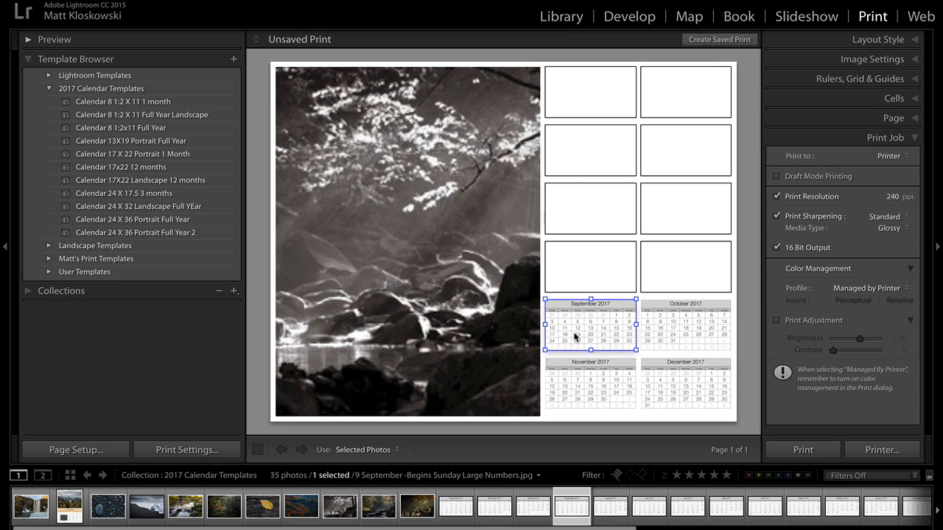
mouse_move(303, 213)
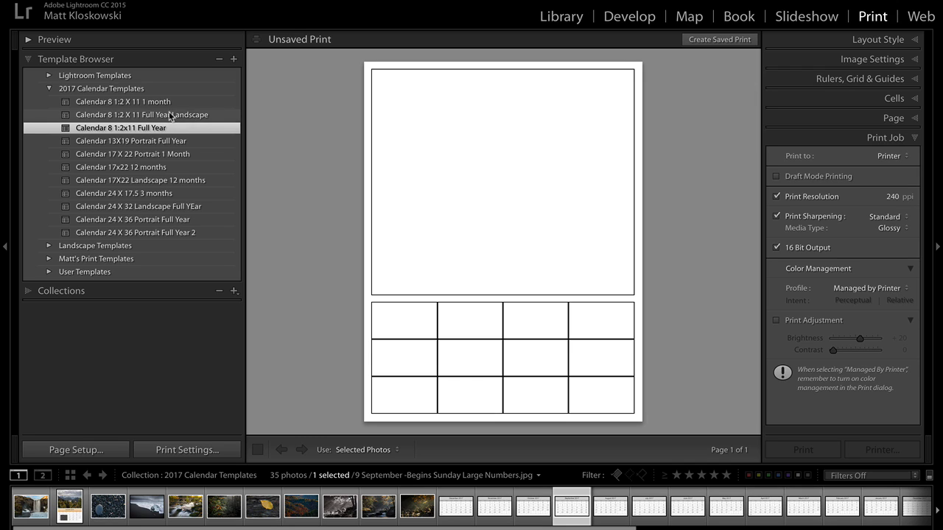
mouse_move(238, 169)
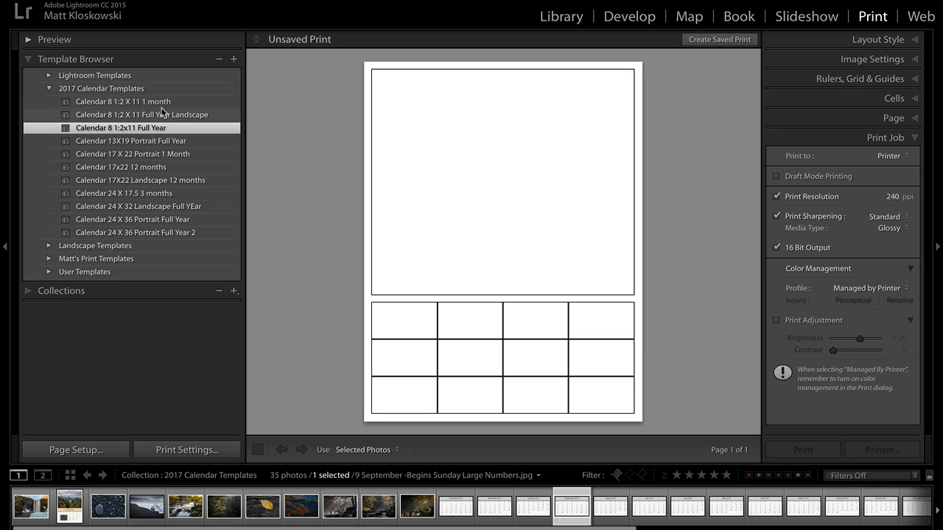
Restore the 1 month template with the sunlit forest stream photo in the top cell, and open Page Setup.
click(124, 101)
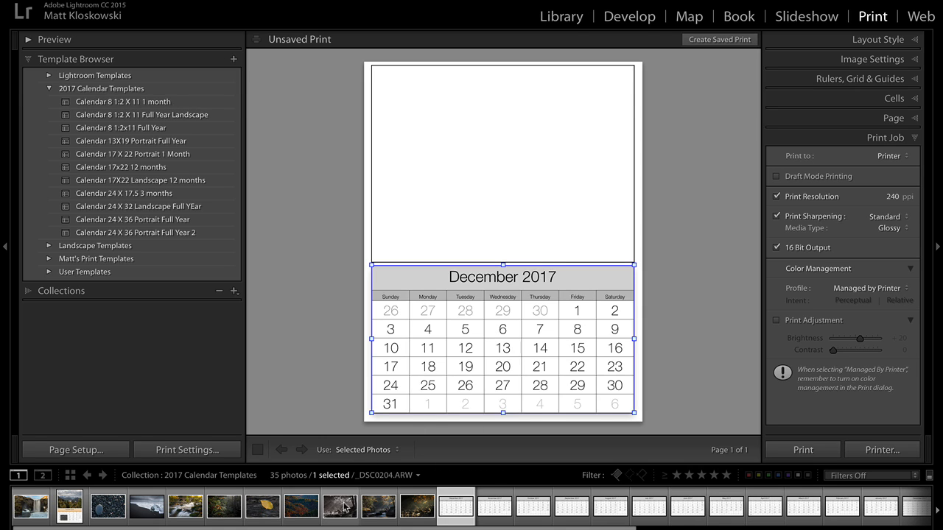
click(375, 515)
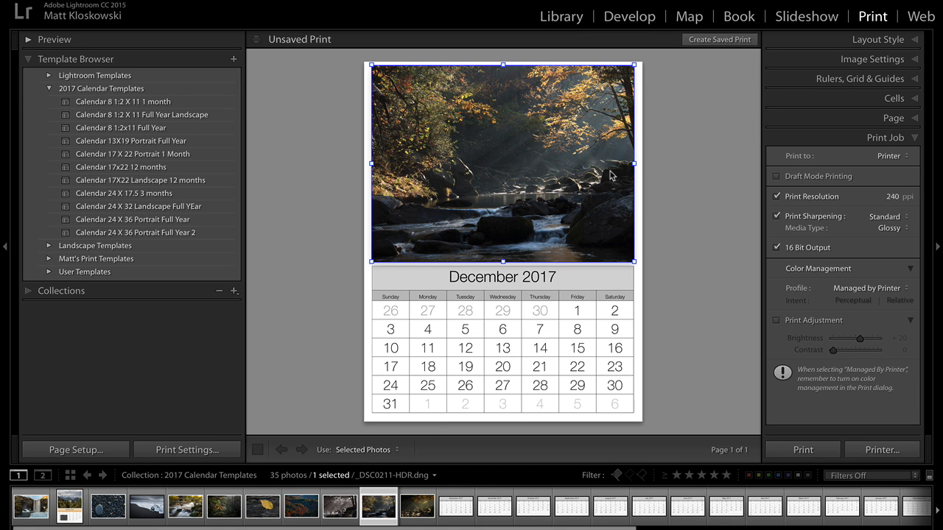
mouse_move(114, 119)
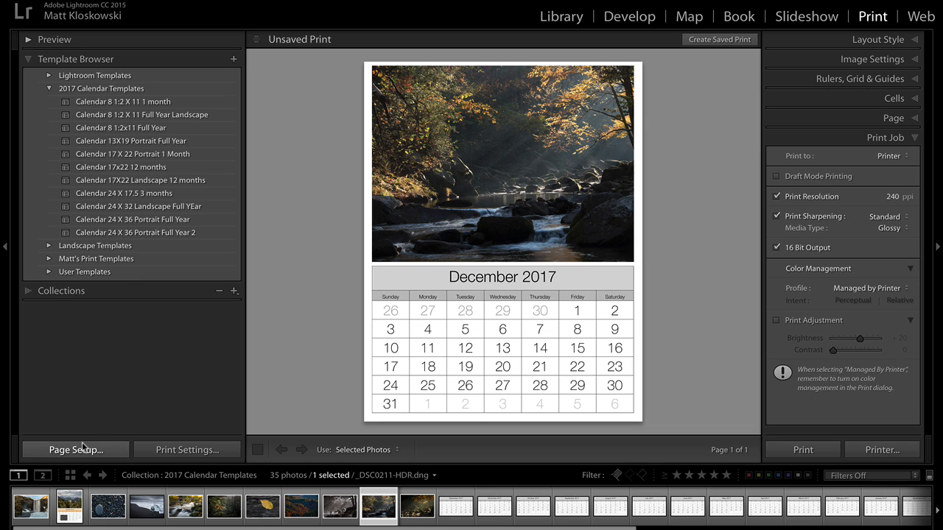
click(75, 450)
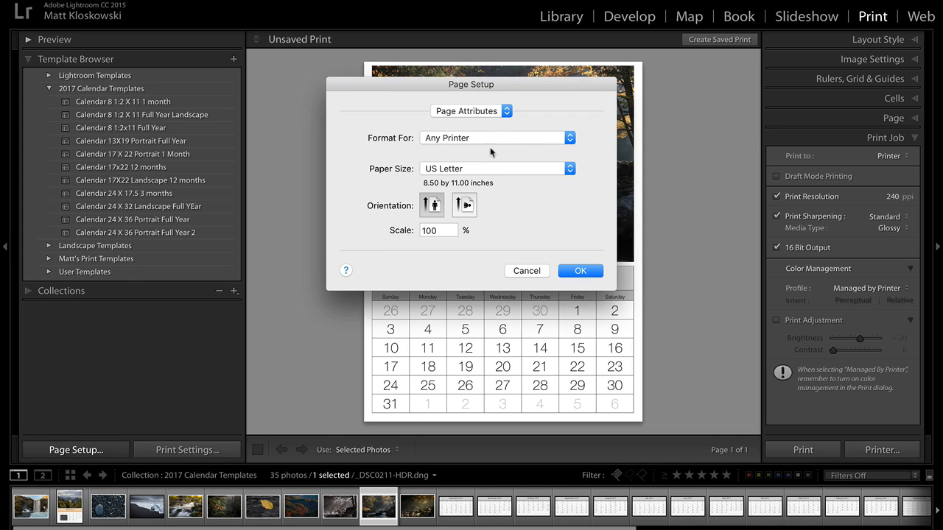
mouse_move(472, 169)
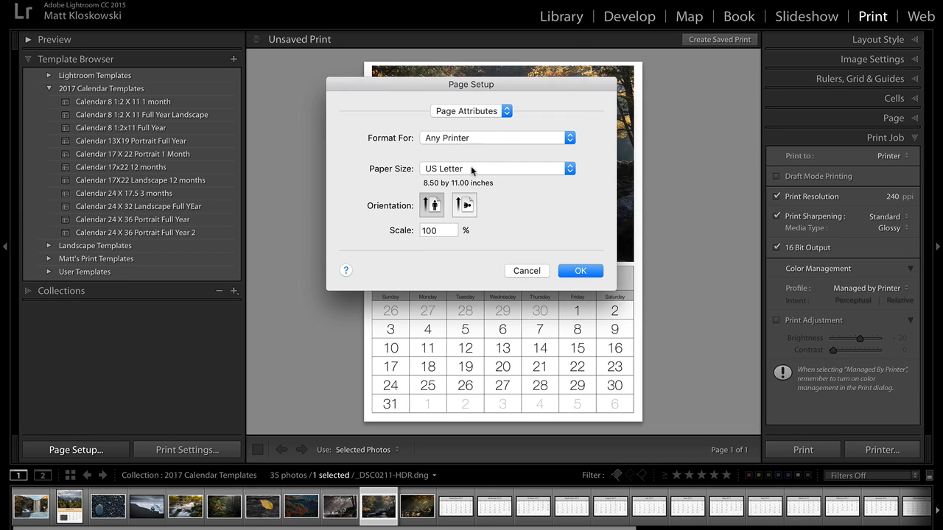
Format the page for the EPSON SC-P800 Series on borderless 16 x 20 inch paper.
click(493, 168)
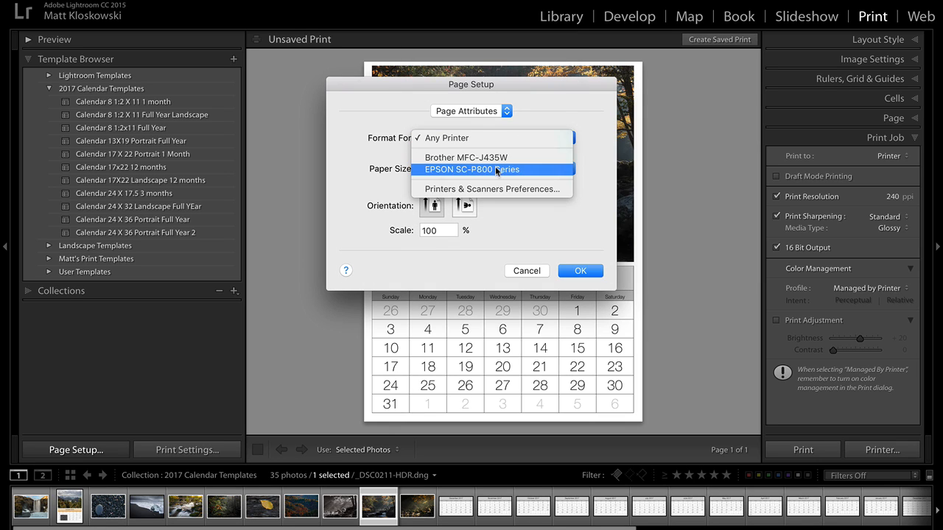
click(471, 169)
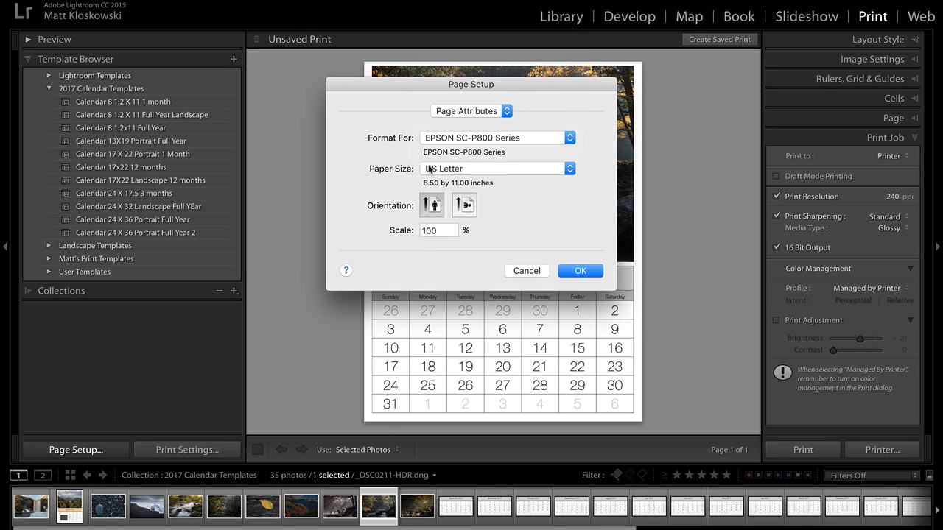
mouse_move(492, 216)
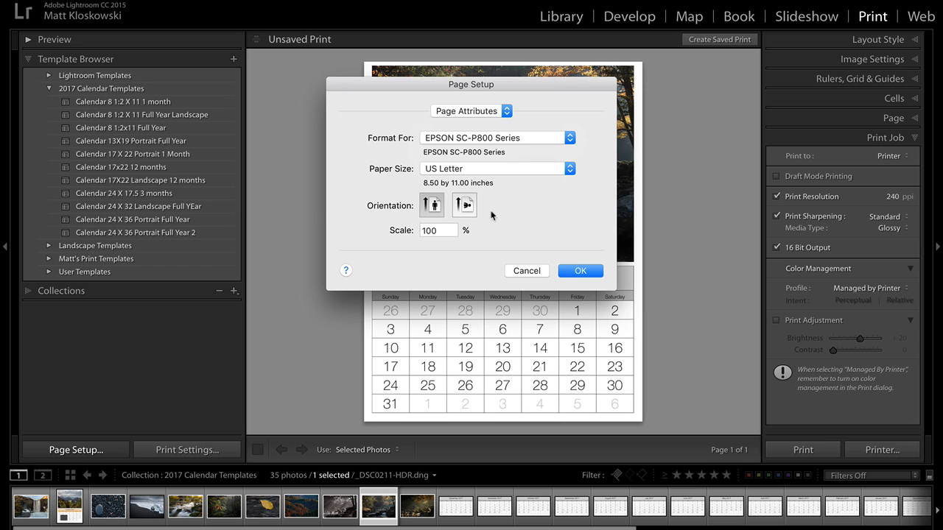
click(497, 168)
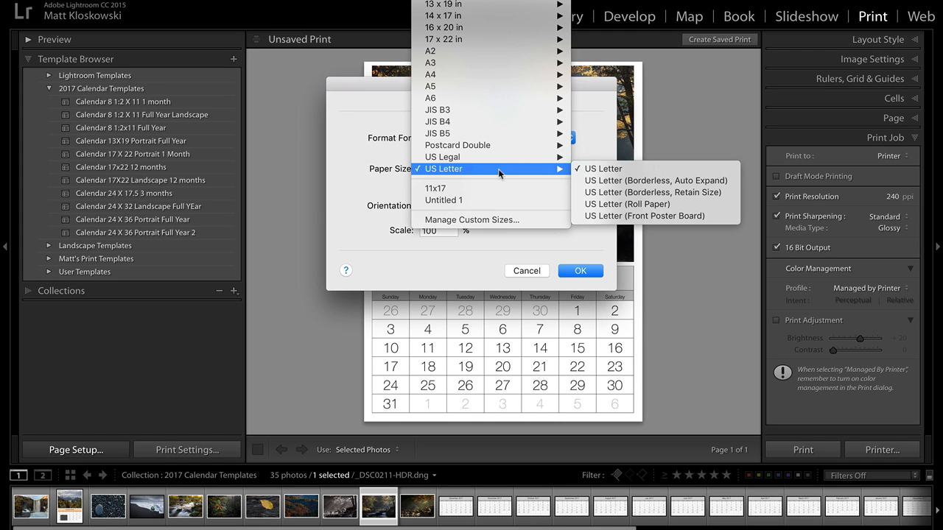
mouse_move(476, 39)
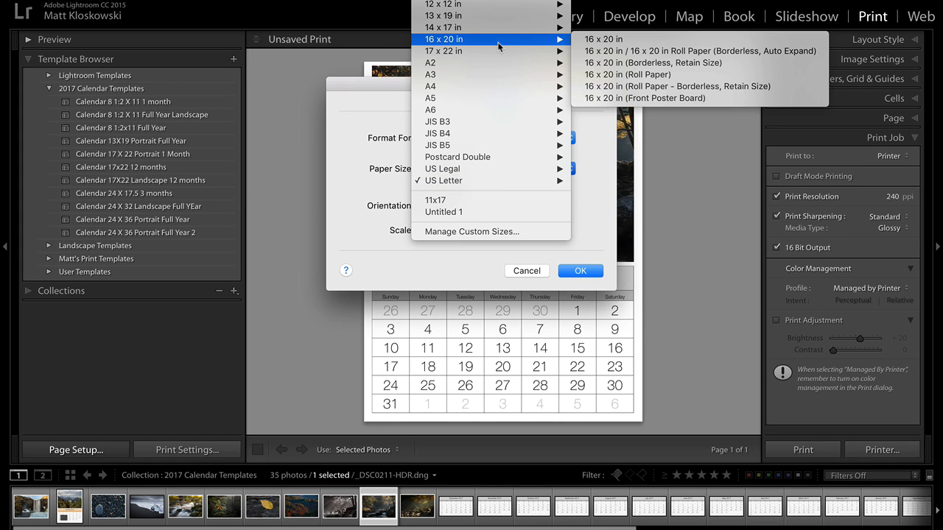
mouse_move(697, 51)
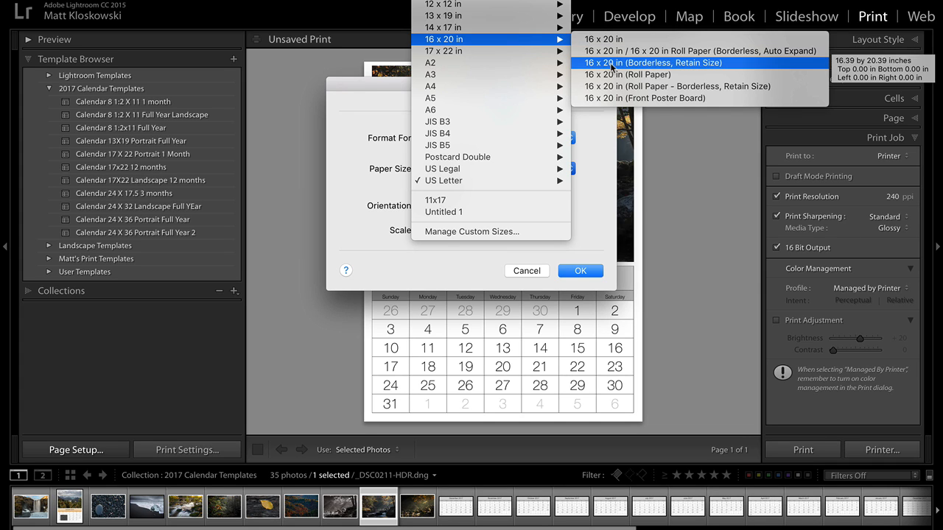
click(580, 271)
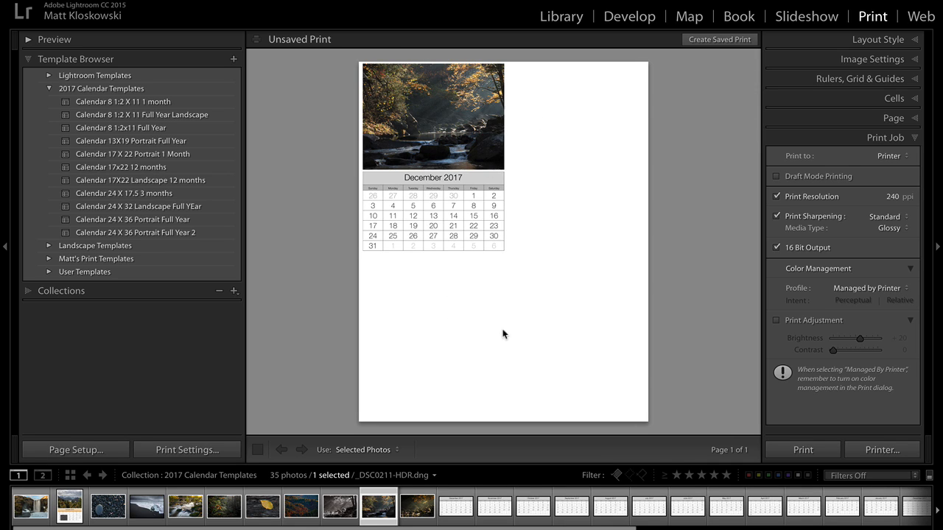
mouse_move(487, 281)
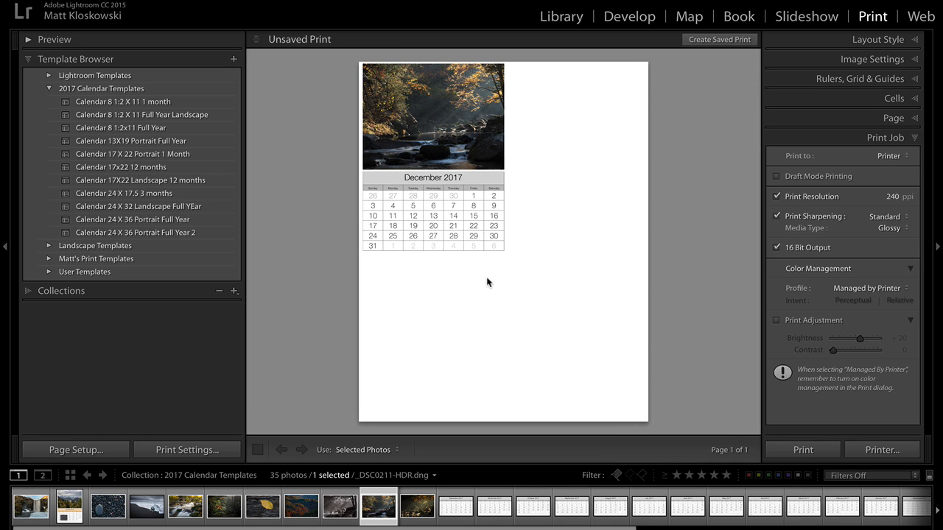
Select the December calendar cell and toggle Lock to Photo Aspect Ratio in Cells.
click(434, 214)
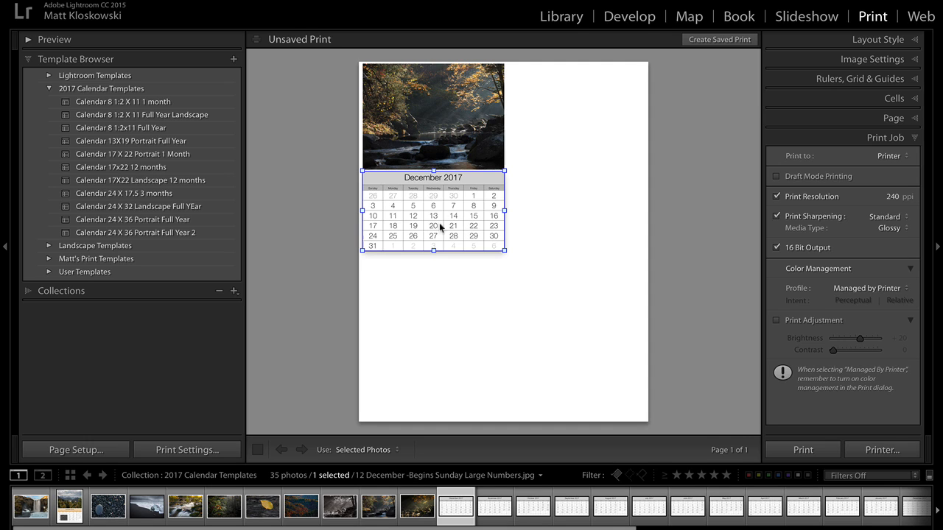
mouse_move(747, 173)
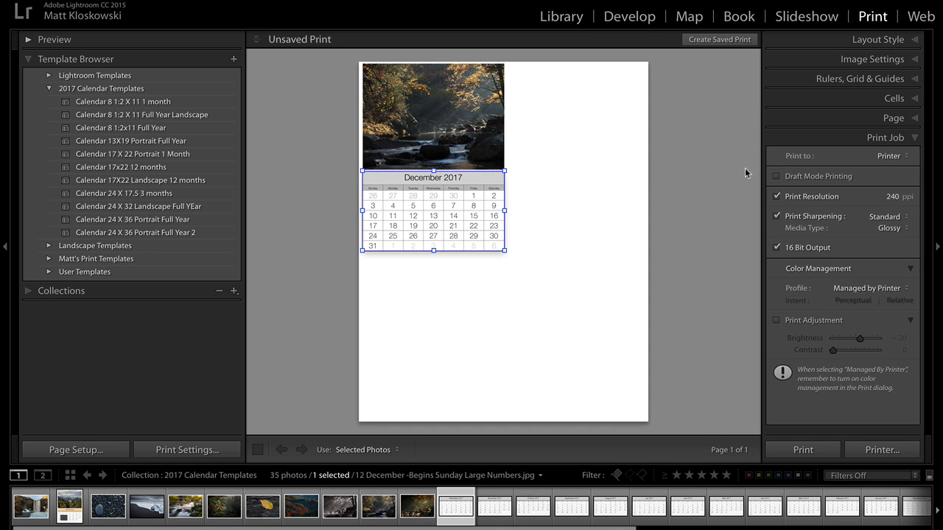
click(881, 98)
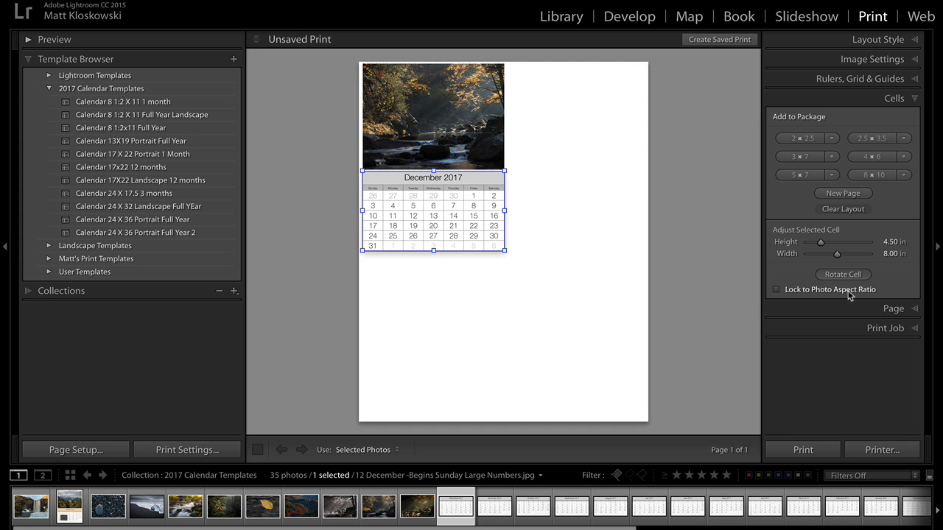
click(775, 290)
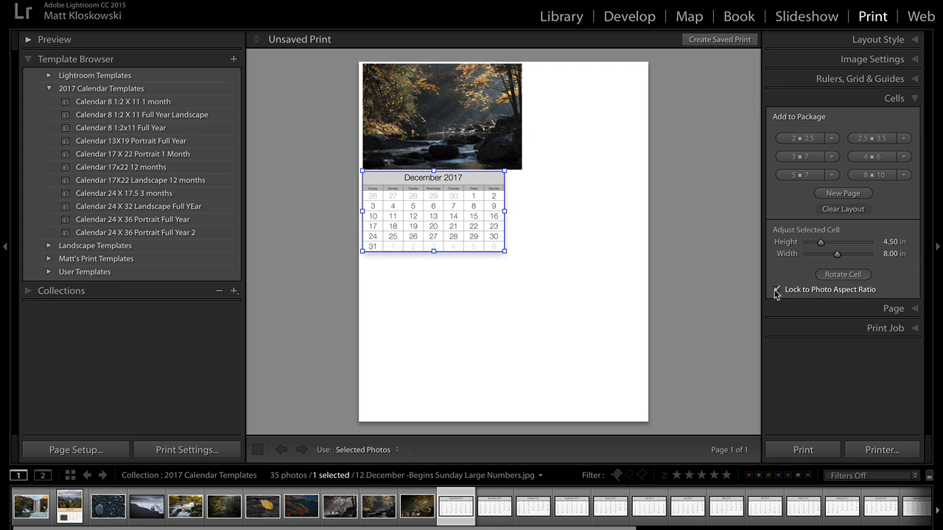
click(776, 290)
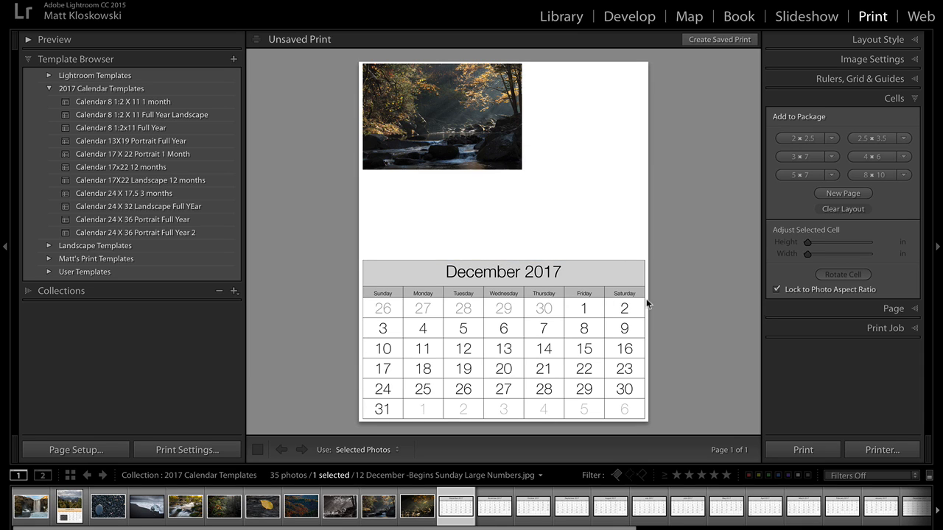
mouse_move(541, 311)
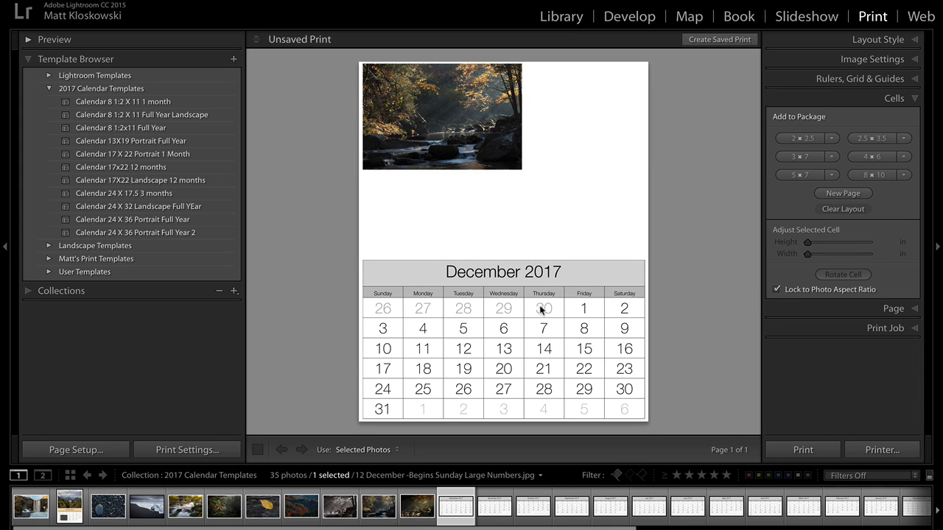
mouse_move(576, 298)
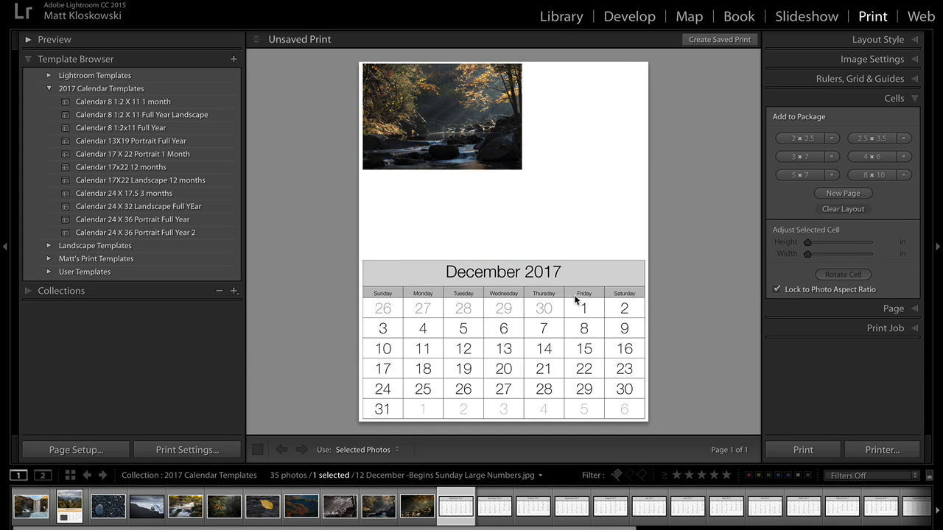
Unlock aspect ratio and stretch the forest stream photo to full page width above the calendar.
click(442, 122)
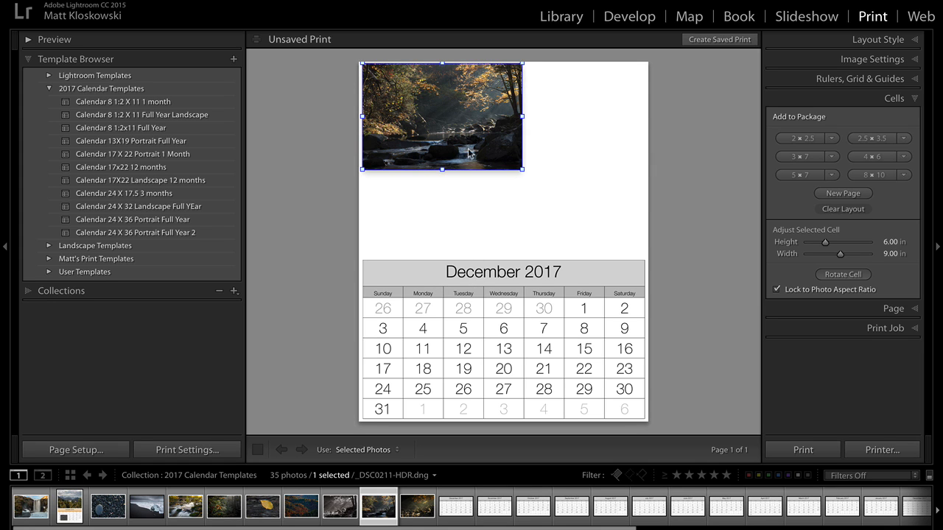
click(778, 290)
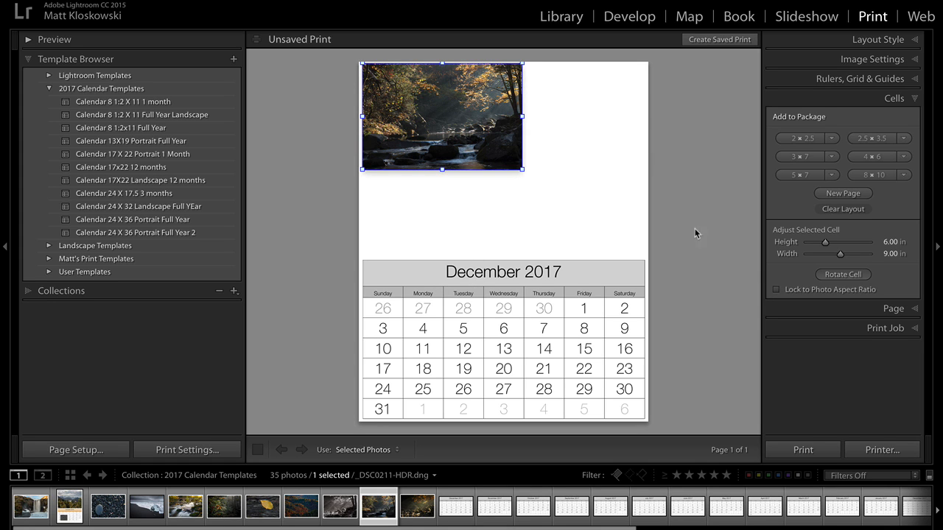
drag(523, 170, 648, 245)
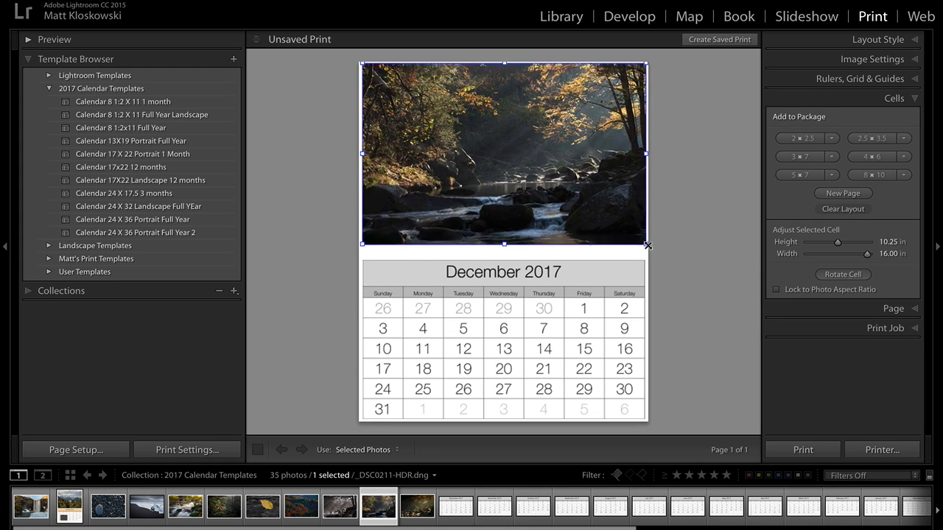
drag(648, 245, 644, 256)
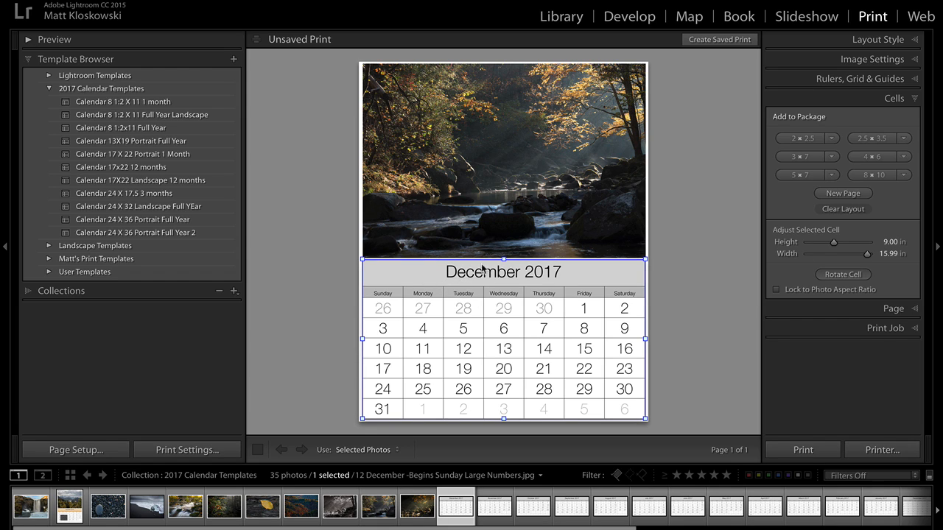
mouse_move(642, 56)
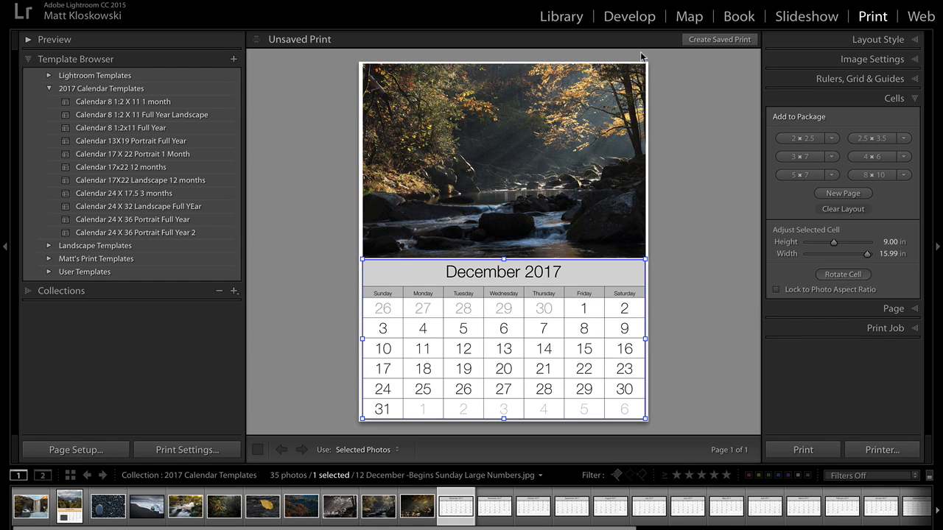
mouse_move(513, 314)
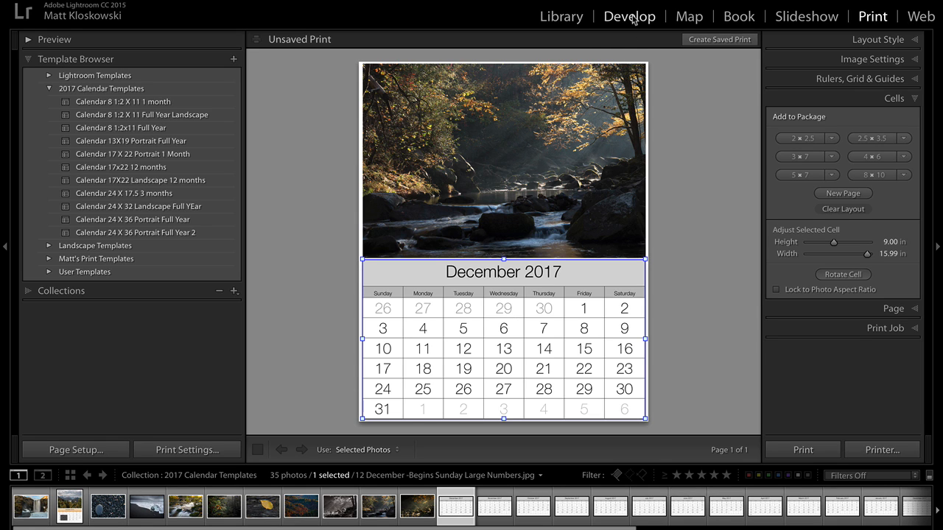
click(629, 16)
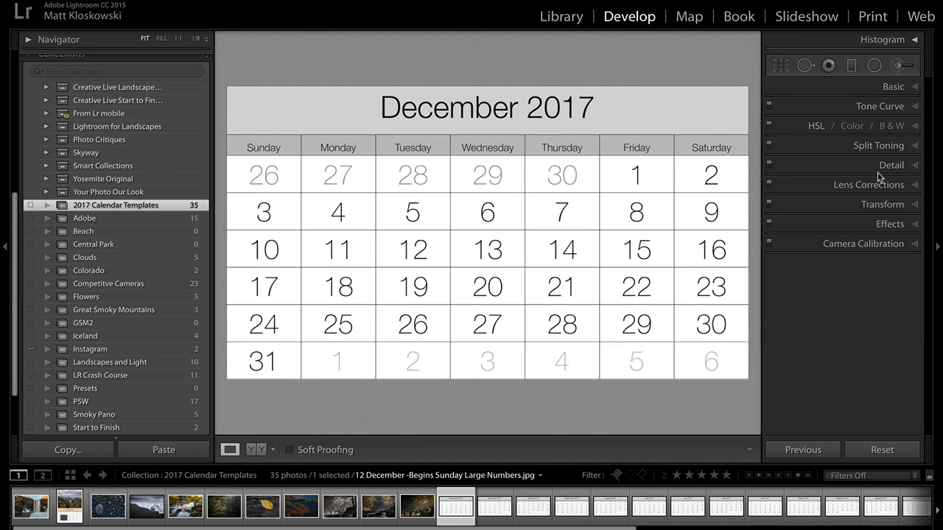
Split-tone the calendar: highlights hue 56/saturation 100, shadows hue 37/saturation 78, balance -8.
click(878, 145)
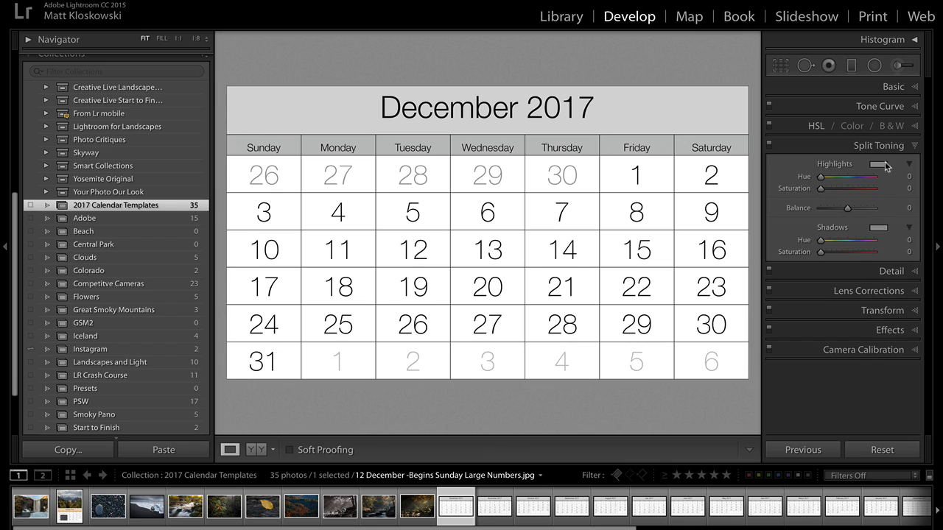
drag(820, 240, 827, 240)
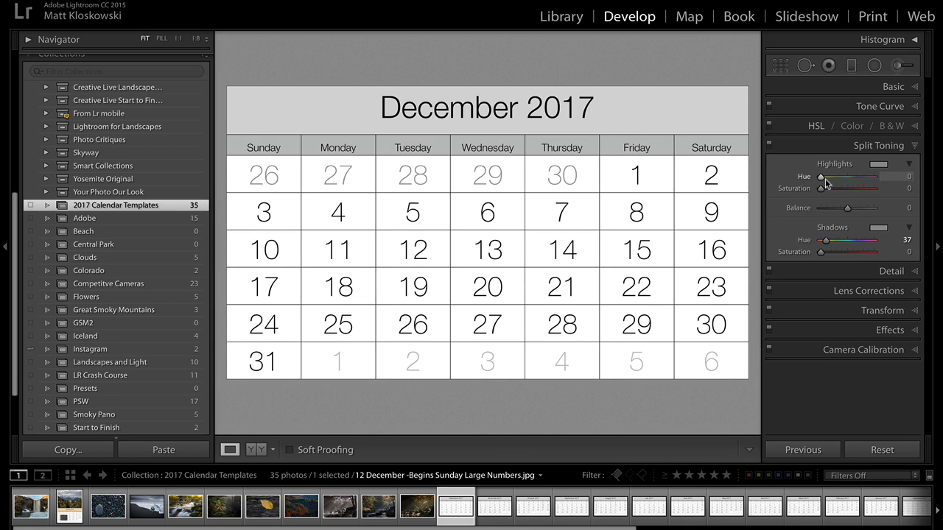
drag(823, 188, 845, 188)
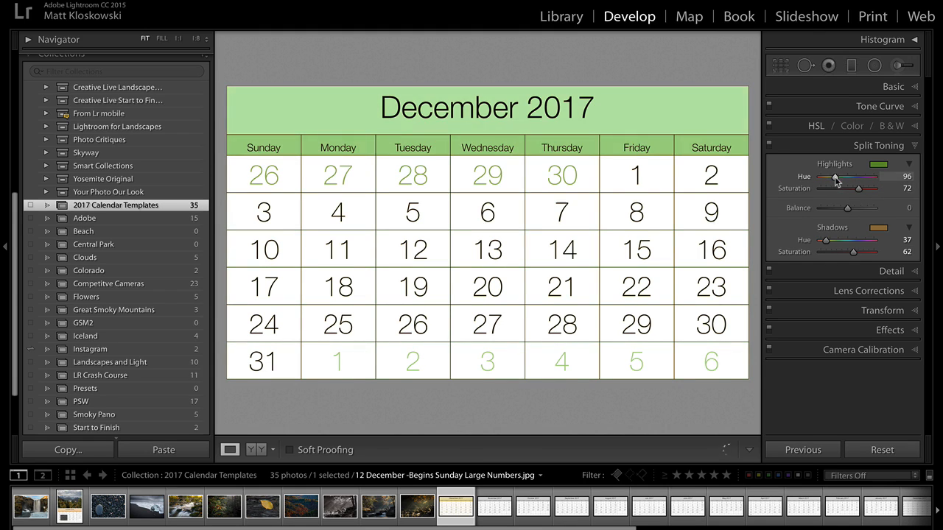
drag(858, 187, 833, 188)
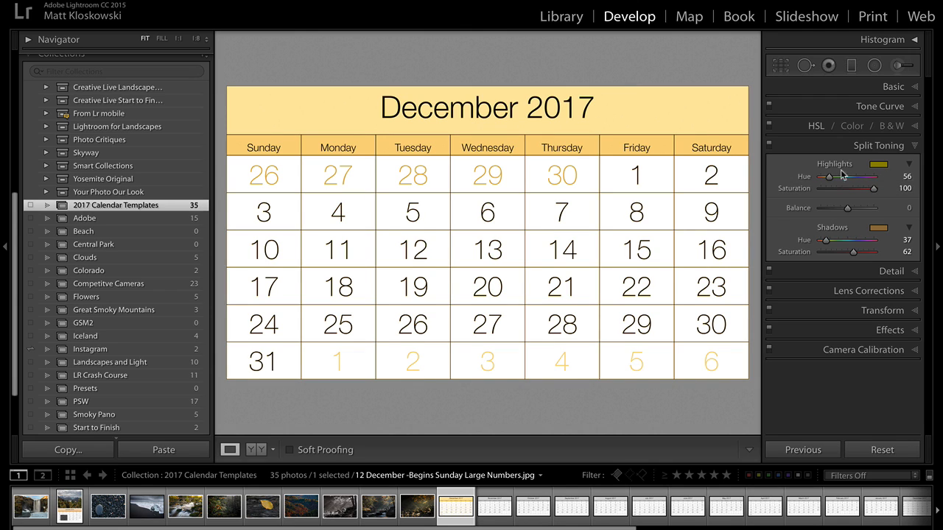
drag(855, 252, 831, 252)
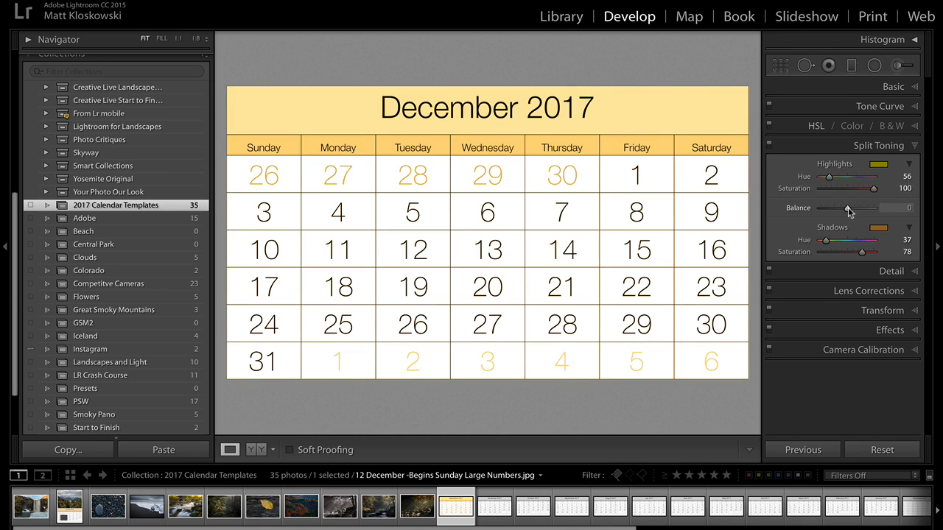
drag(847, 207, 820, 208)
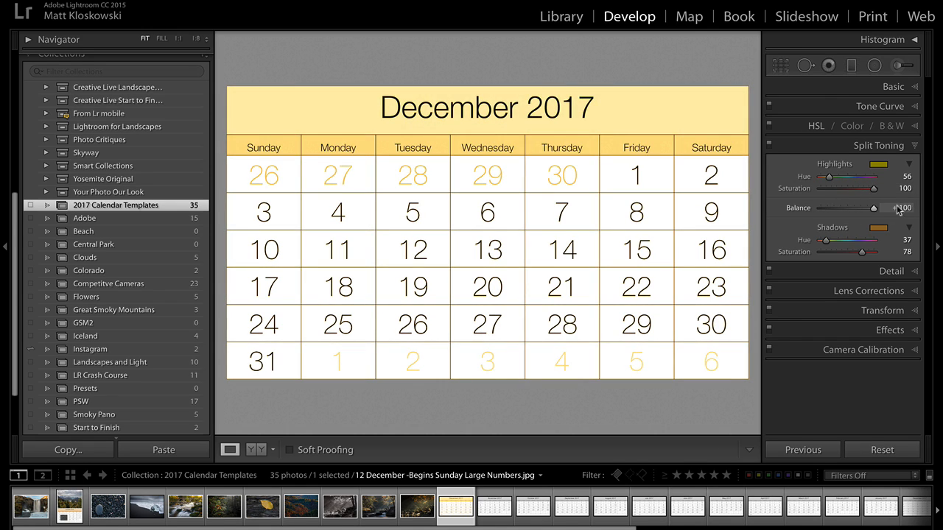
drag(873, 208, 845, 207)
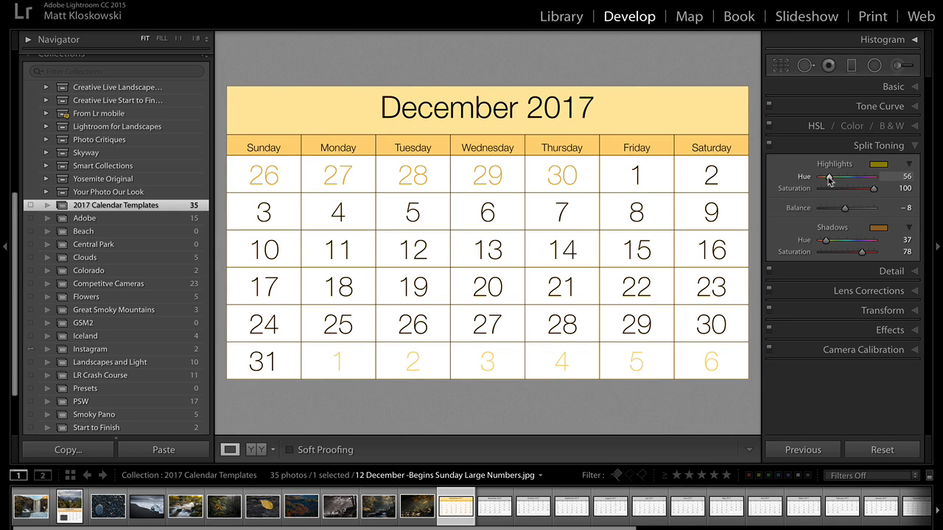
click(883, 17)
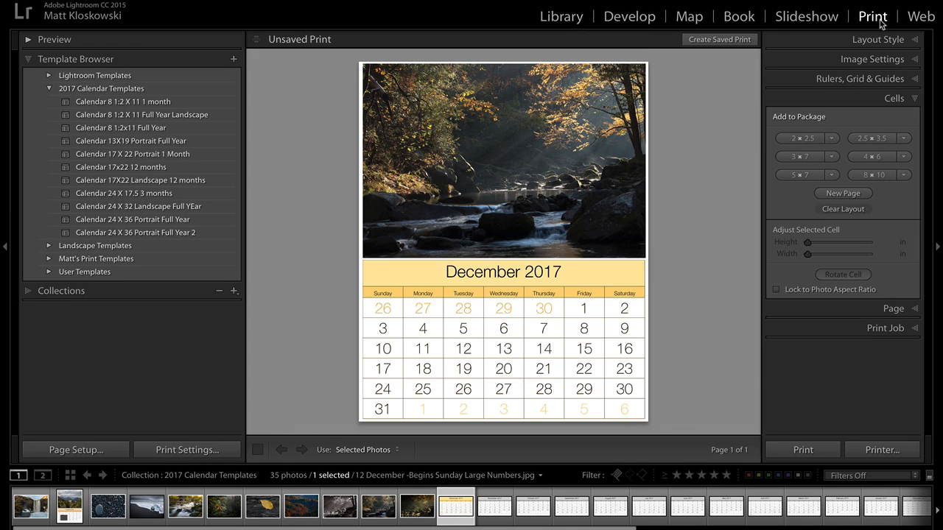
mouse_move(508, 124)
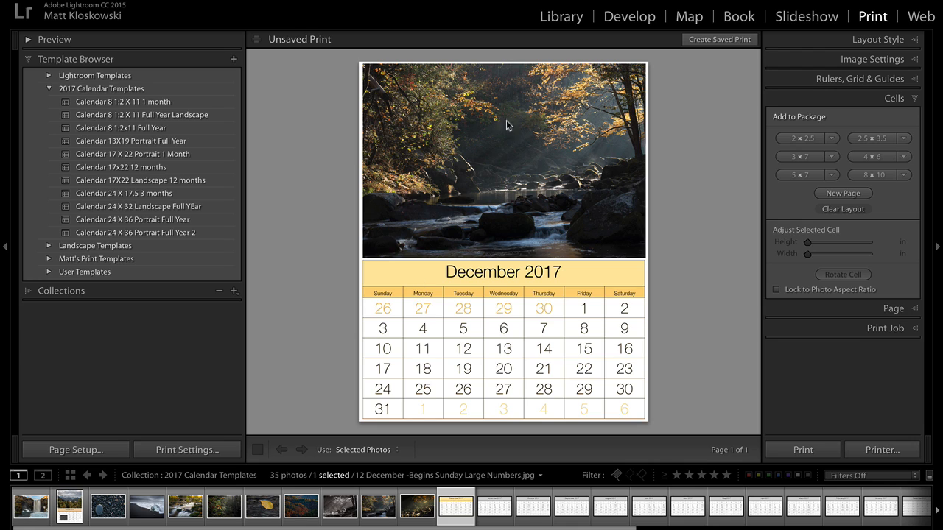
mouse_move(513, 182)
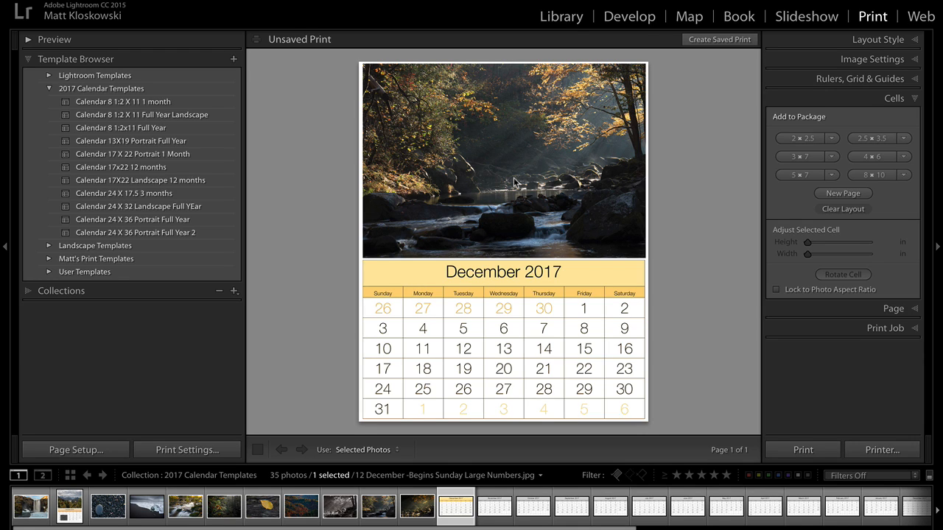
mouse_move(661, 102)
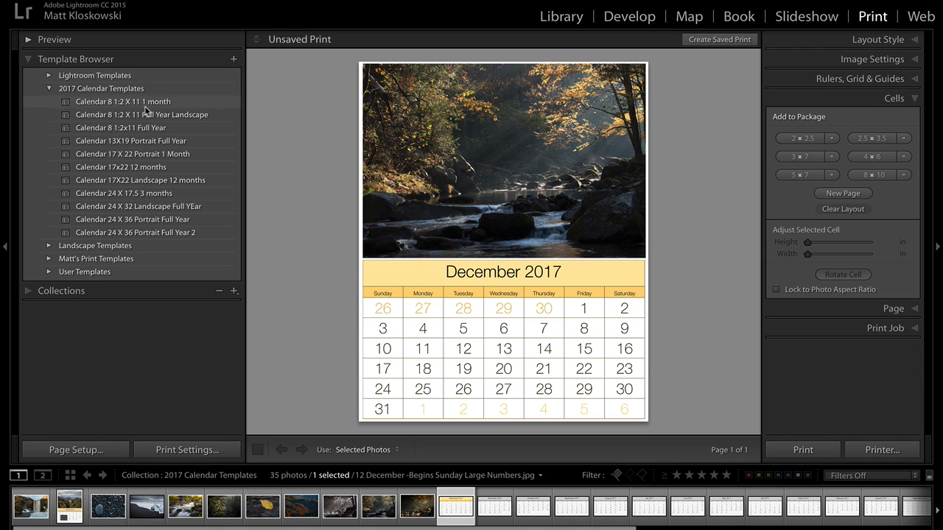
Load the 3 months calendar template and place the September calendar in the empty top cell.
click(124, 193)
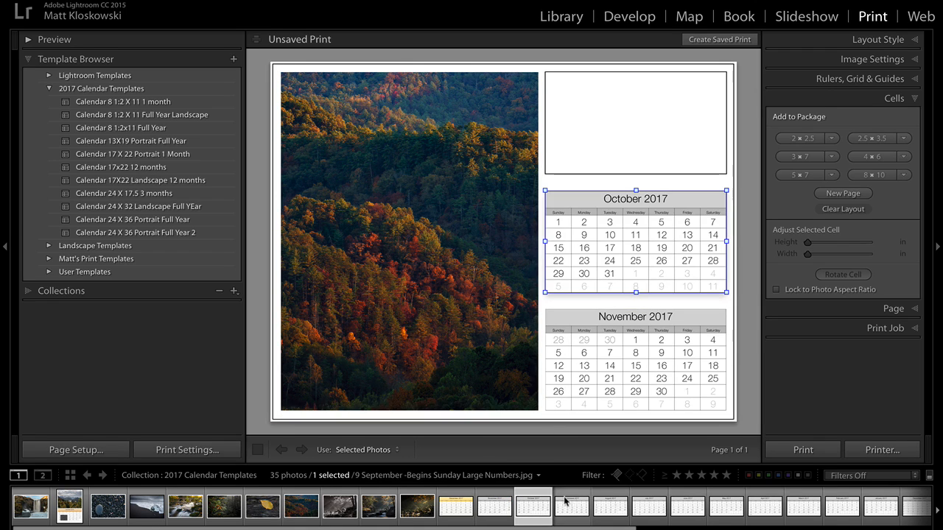
click(561, 516)
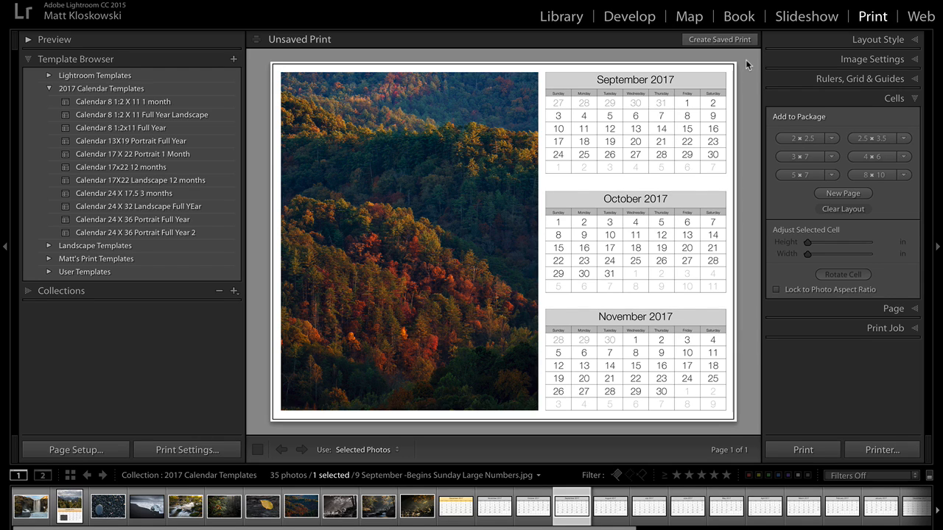
mouse_move(508, 157)
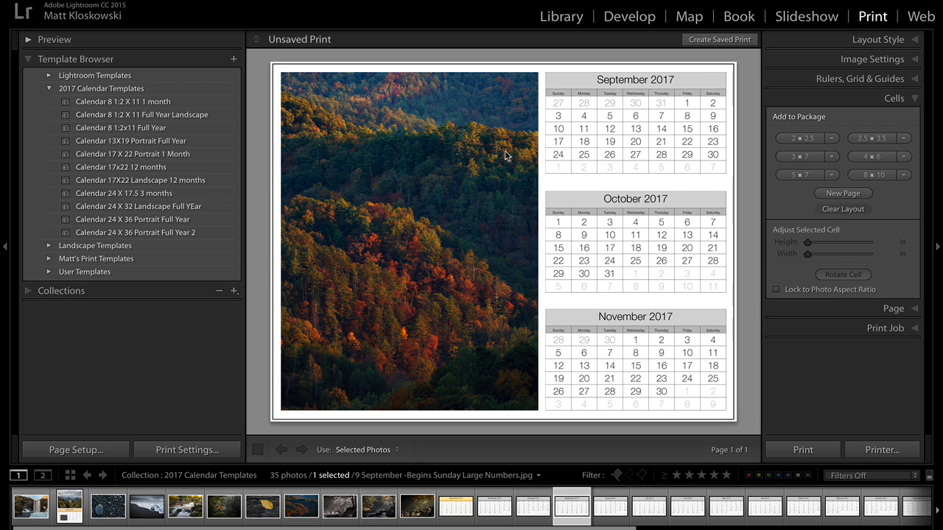
mouse_move(614, 288)
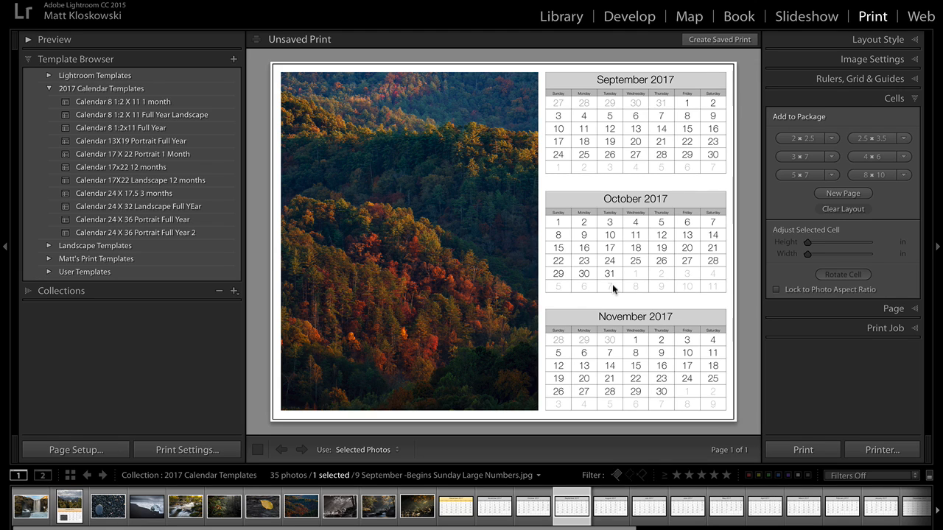